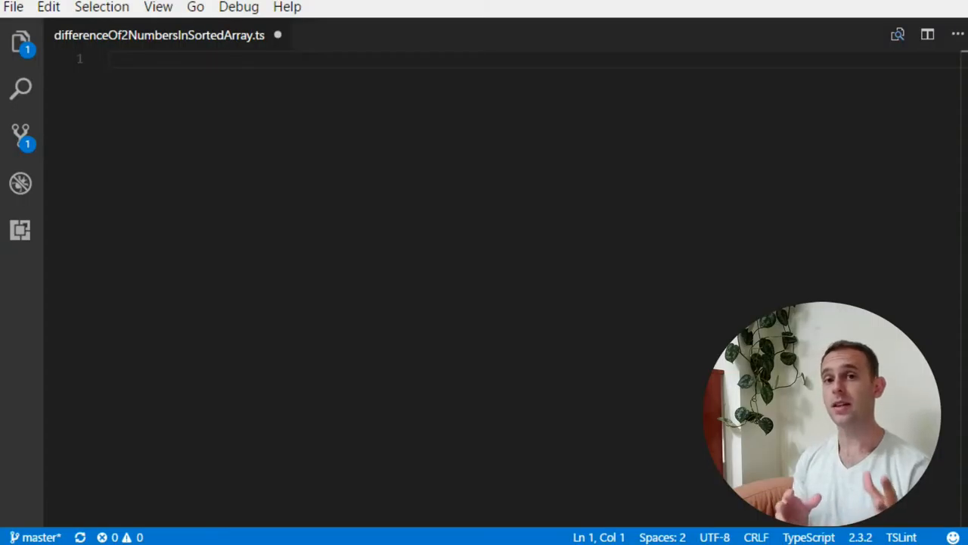
Declare const arr as the sorted array [1,2,3,4,5,15,24,40,100]
{"action": "type", "text": "[]"}
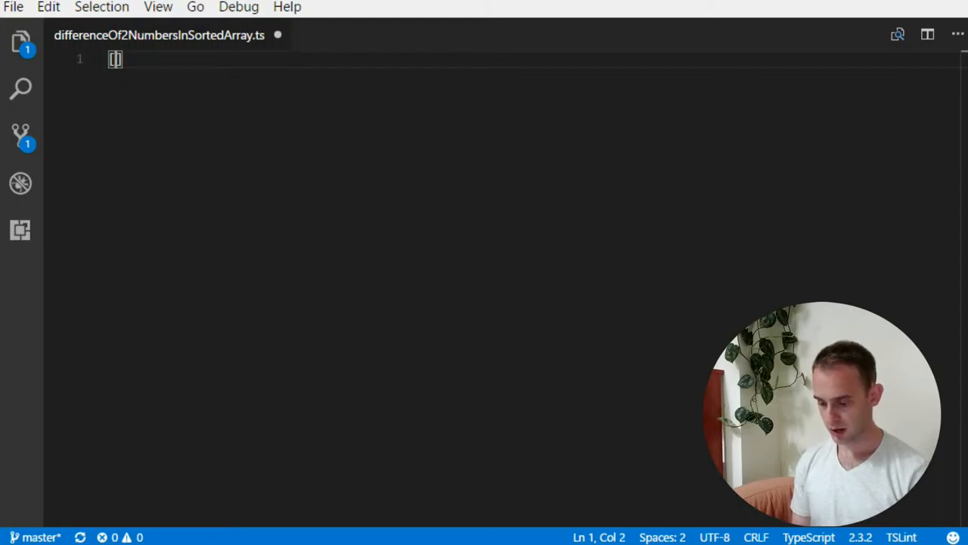
{"action": "type", "text": "1,"}
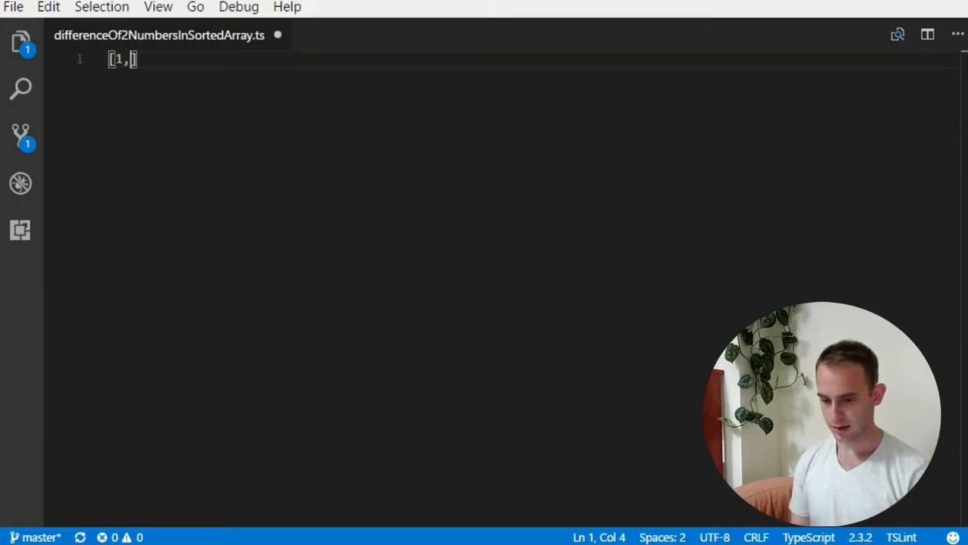
{"action": "type", "text": "2,3,4,5"}
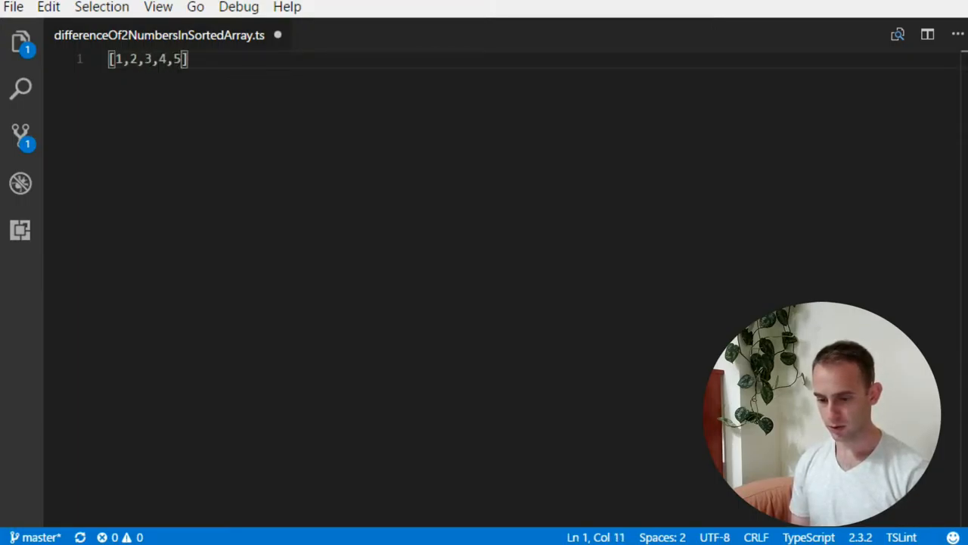
{"action": "type", "text": ",15,"}
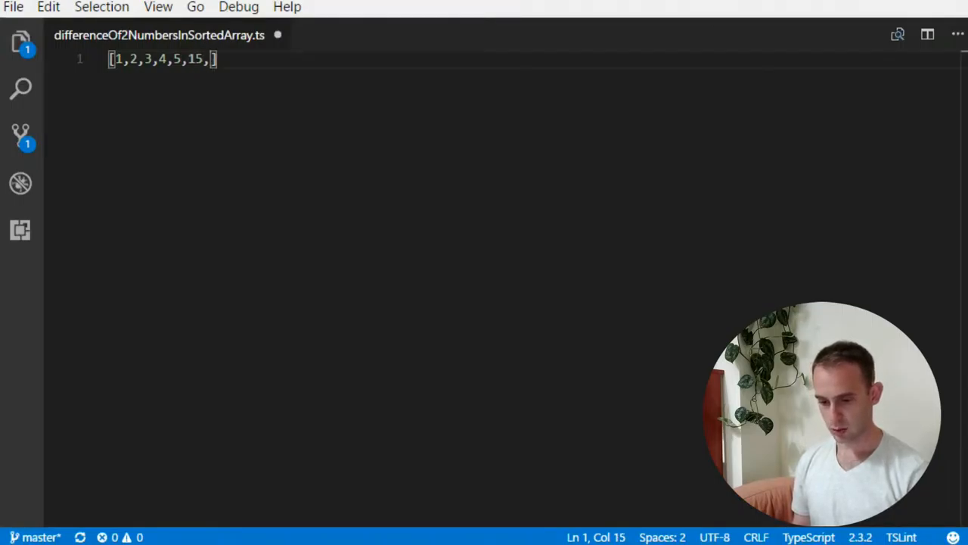
{"action": "type", "text": "24,40"}
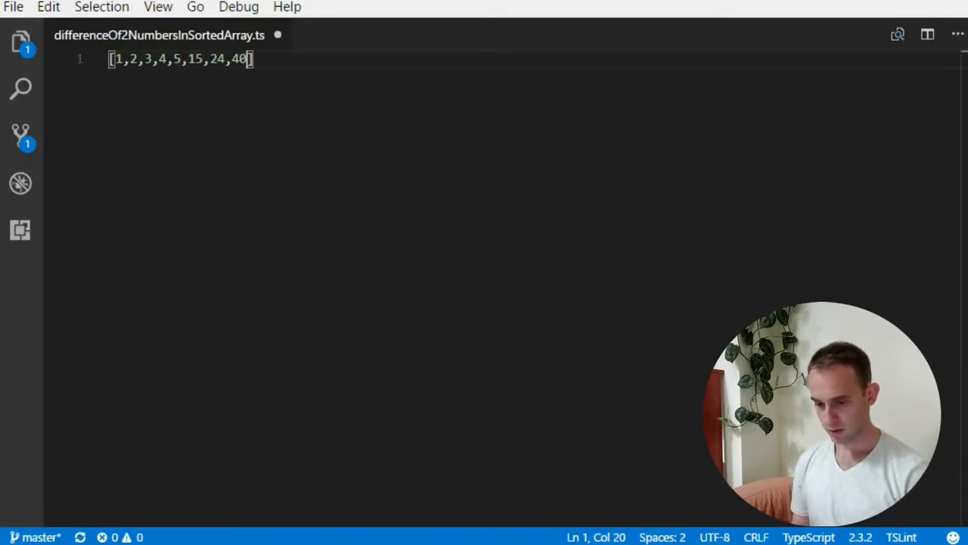
{"action": "type", "text": ",100"}
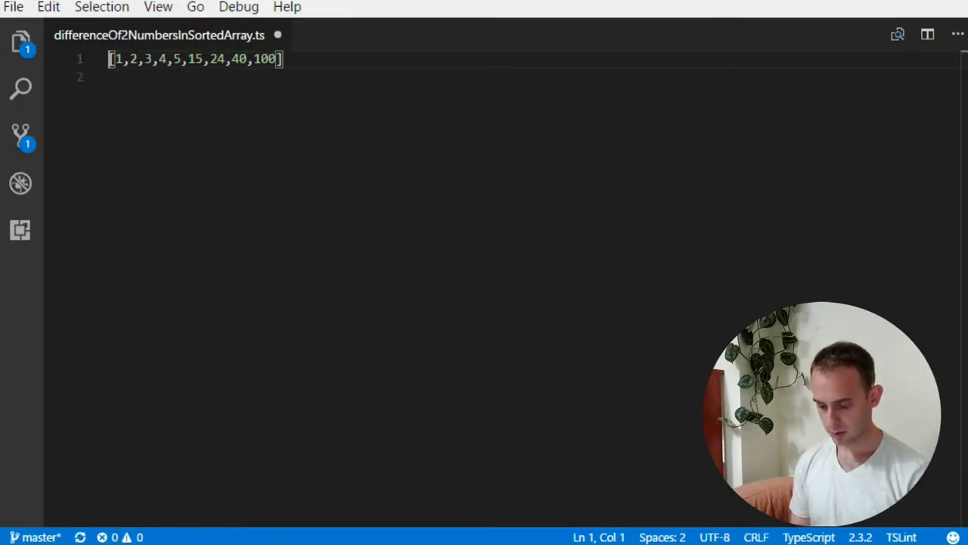
{"action": "type", "text": "const arr"}
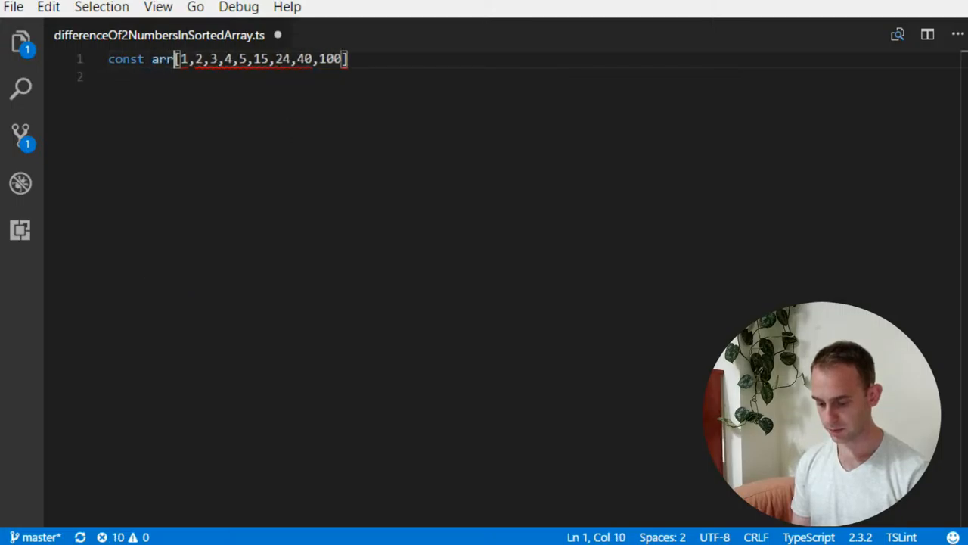
Declare const delta = 20 on the next line
{"action": "type", "text": "const"}
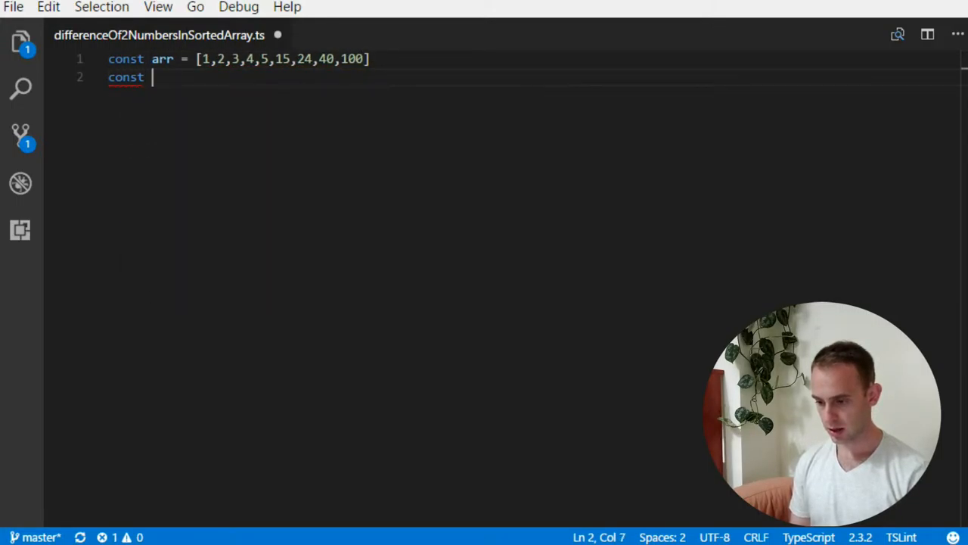
{"action": "type", "text": "delta ="}
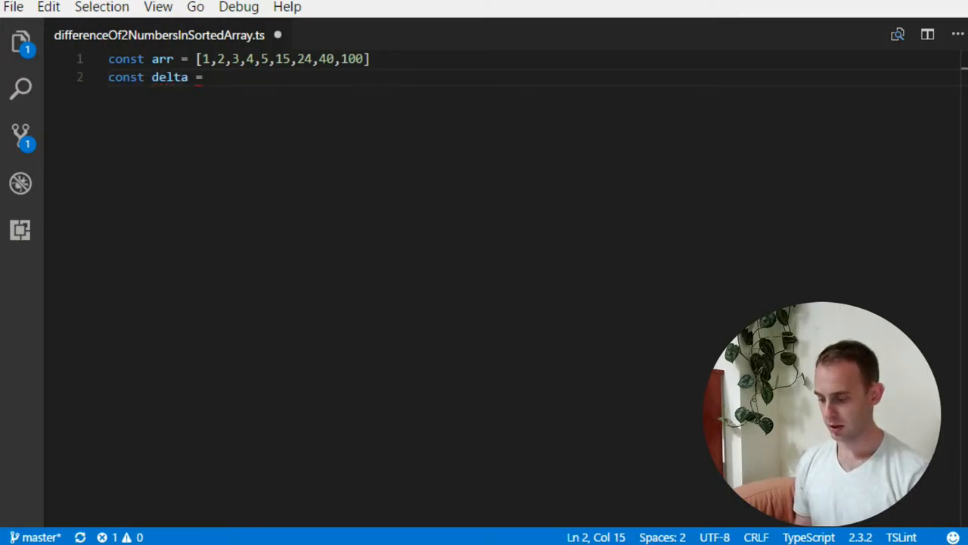
{"action": "type", "text": "20;"}
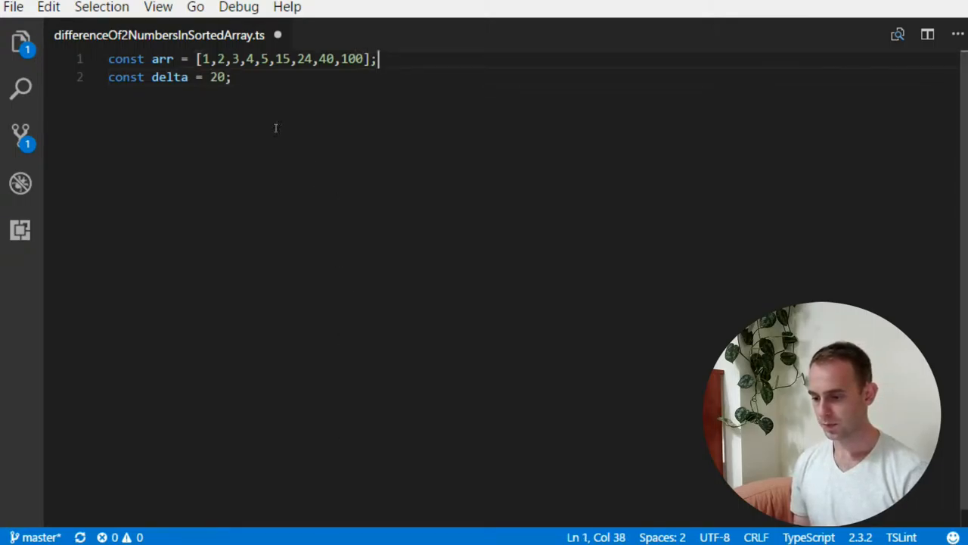
{"action": "mouse_move", "coordinate": [245, 85]}
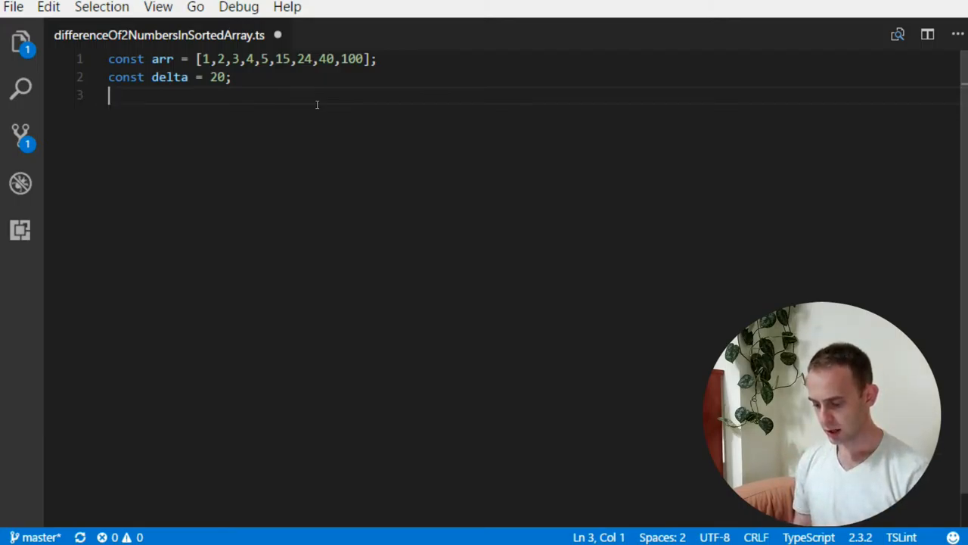
Add the note line '2, 40 -> 3,40' below the declarations
{"action": "key", "text": "Enter"}
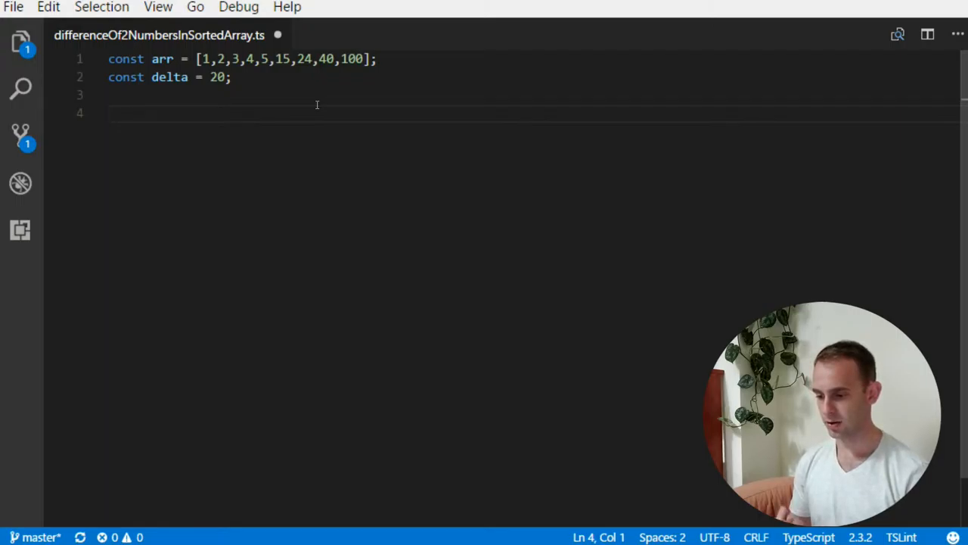
{"action": "type", "text": "2"}
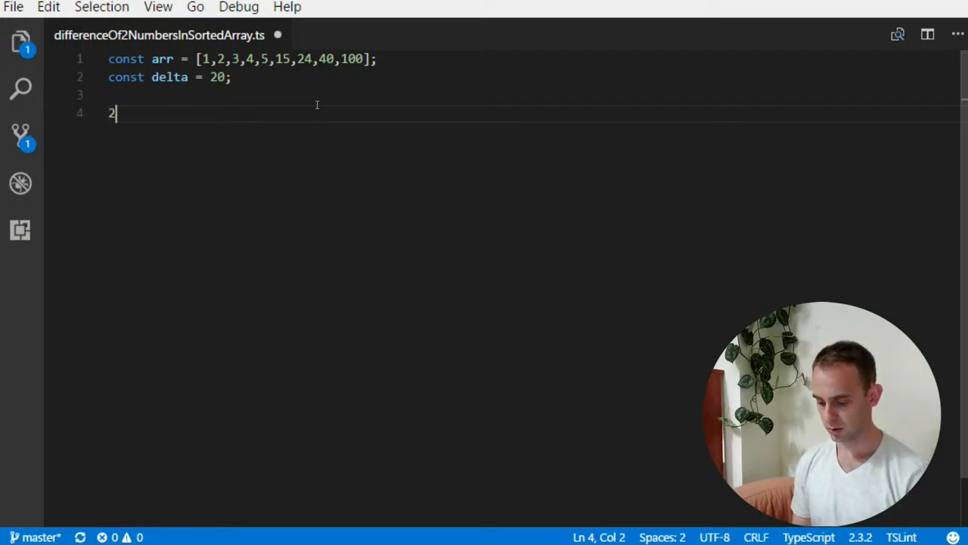
{"action": "type", "text": ", 40"}
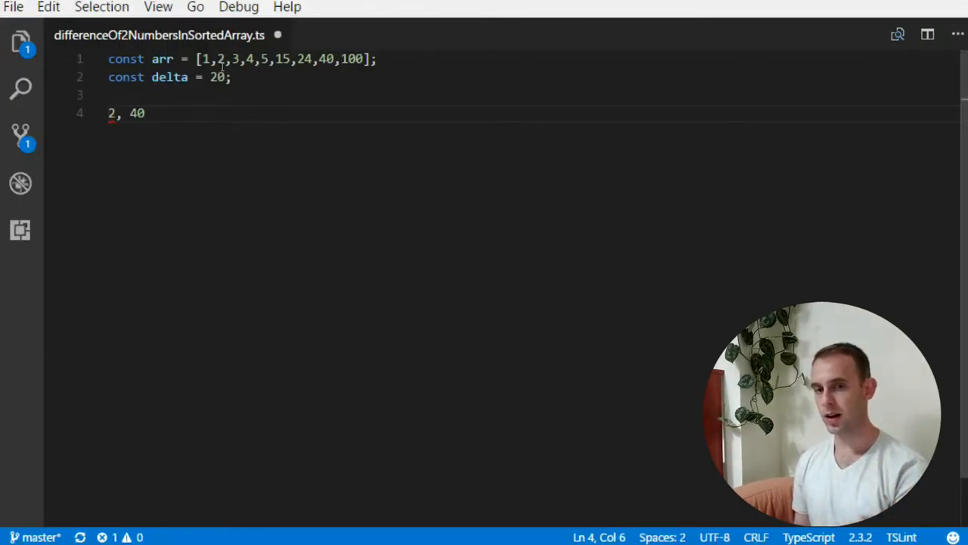
{"action": "type", "text": "-"}
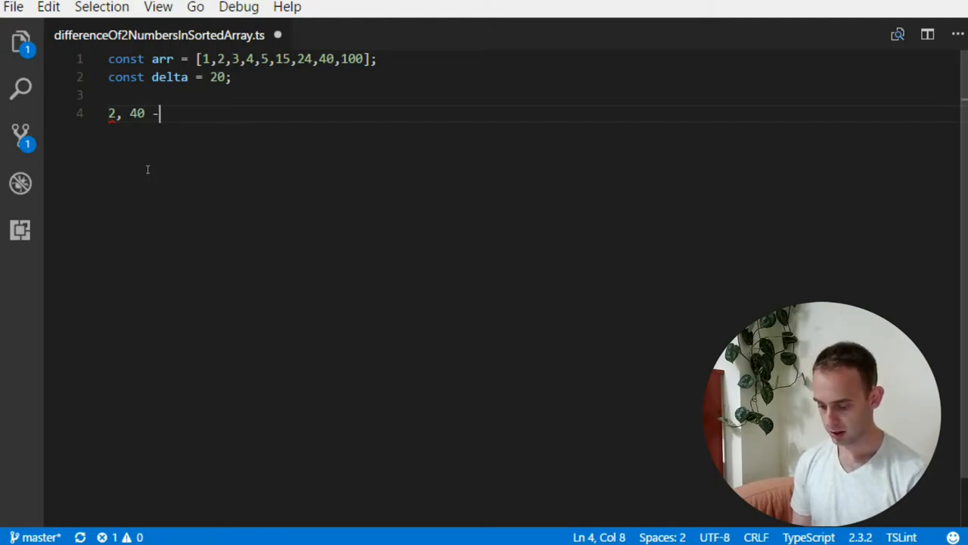
{"action": "type", "text": "> 3,"}
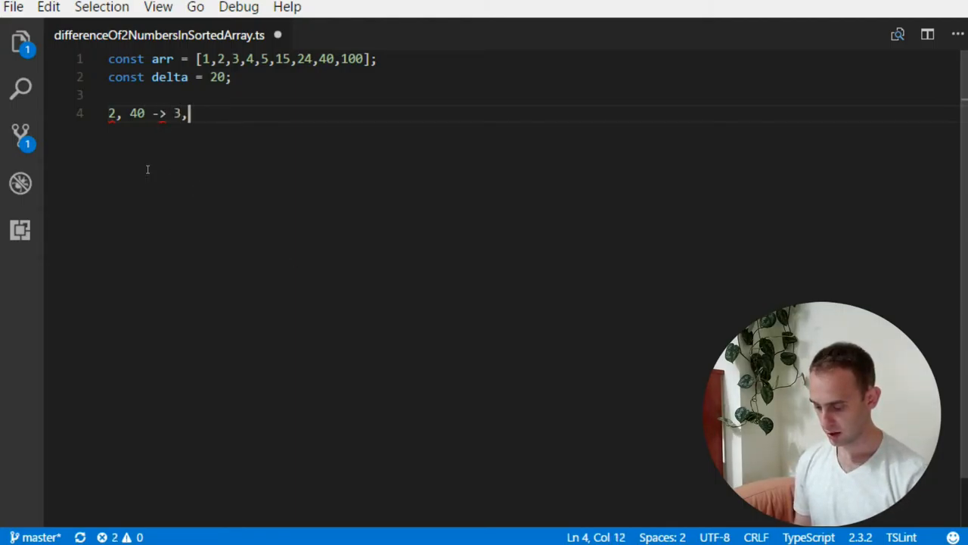
{"action": "type", "text": "40"}
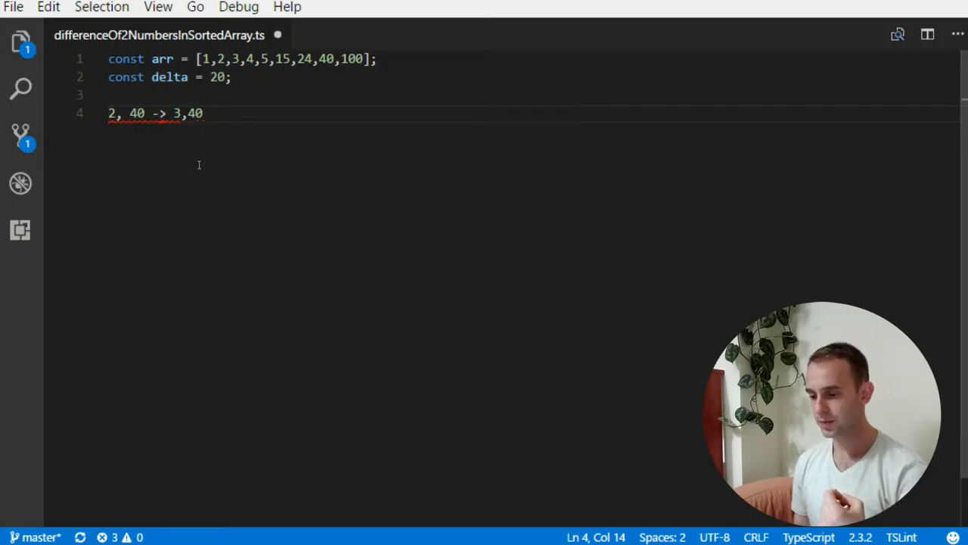
Add a second note line '2, 40 -> 2,100' underneath
{"action": "type", "text": "2,"}
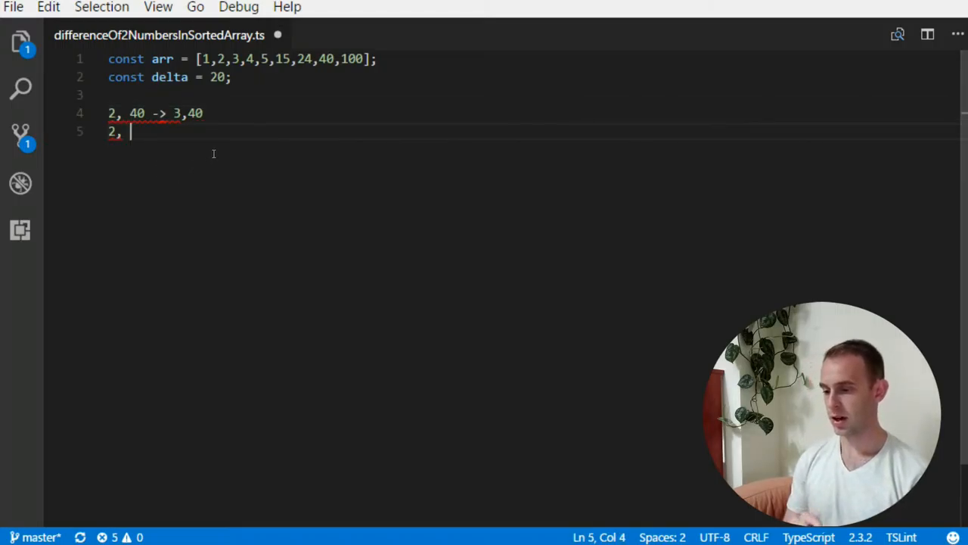
{"action": "mouse_move", "coordinate": [427, 223]}
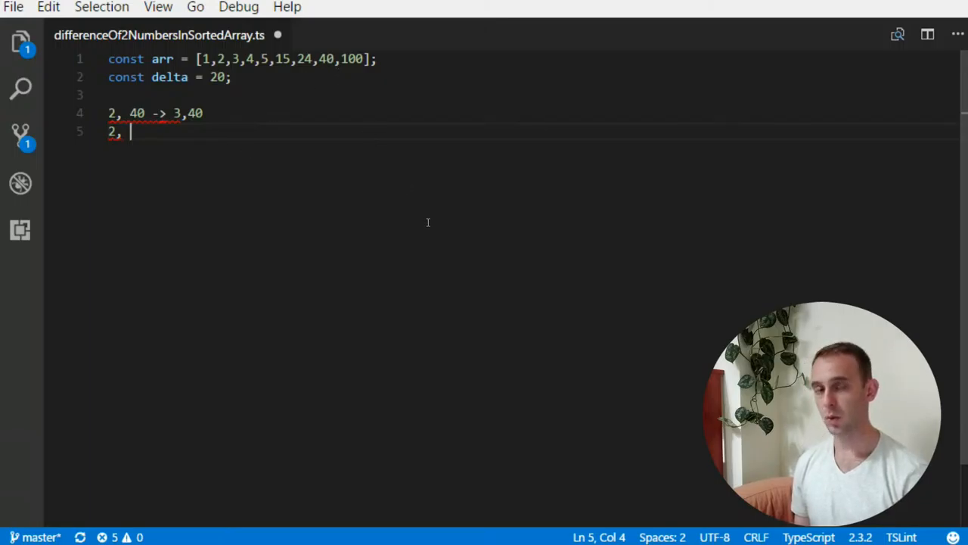
{"action": "type", "text": "100"}
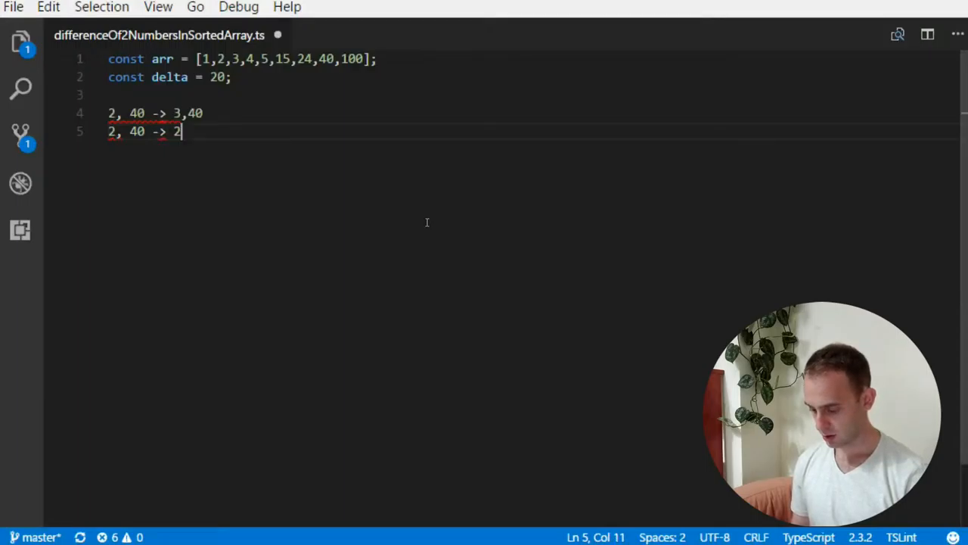
{"action": "type", "text": ",100"}
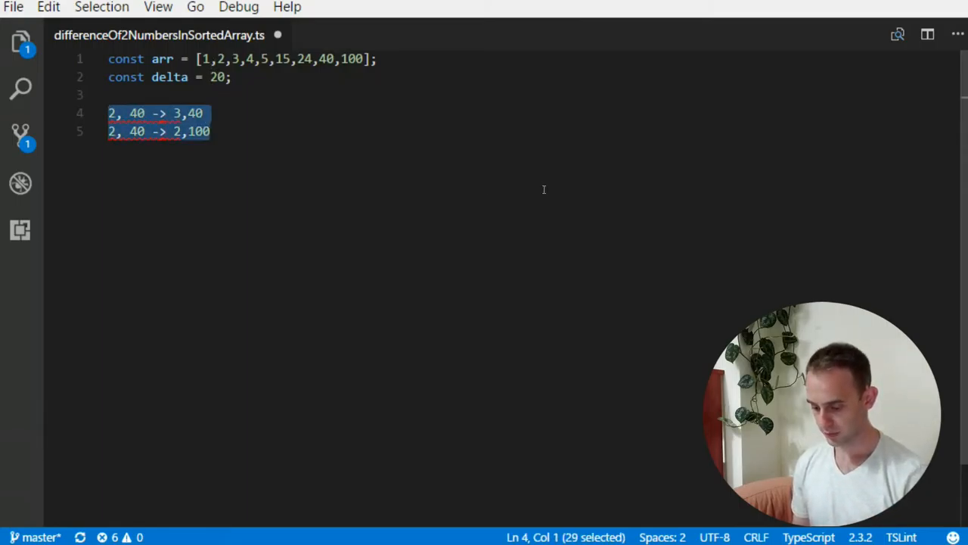
Replace the notes with a single expected-pair note reading 4,24
{"action": "type", "text": "1,2"}
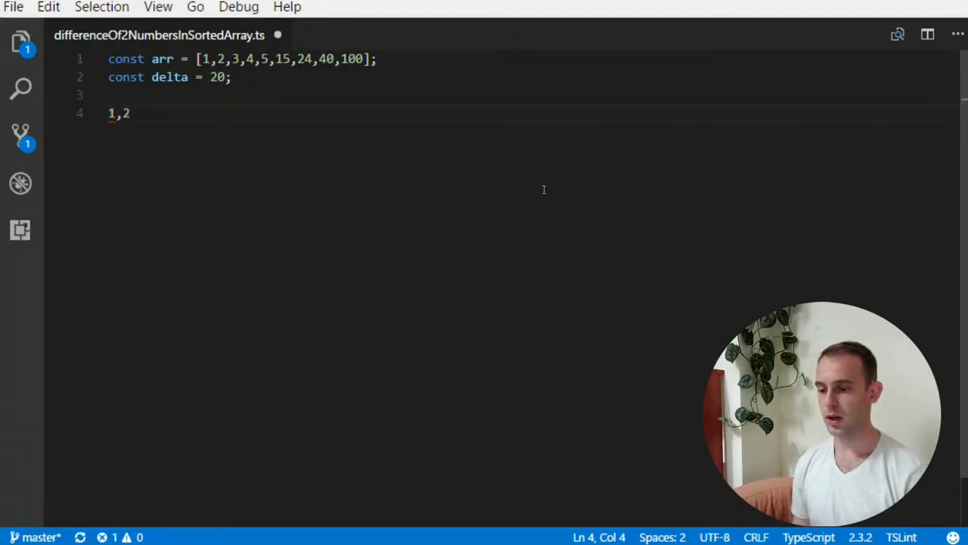
{"action": "type", "text": "3"}
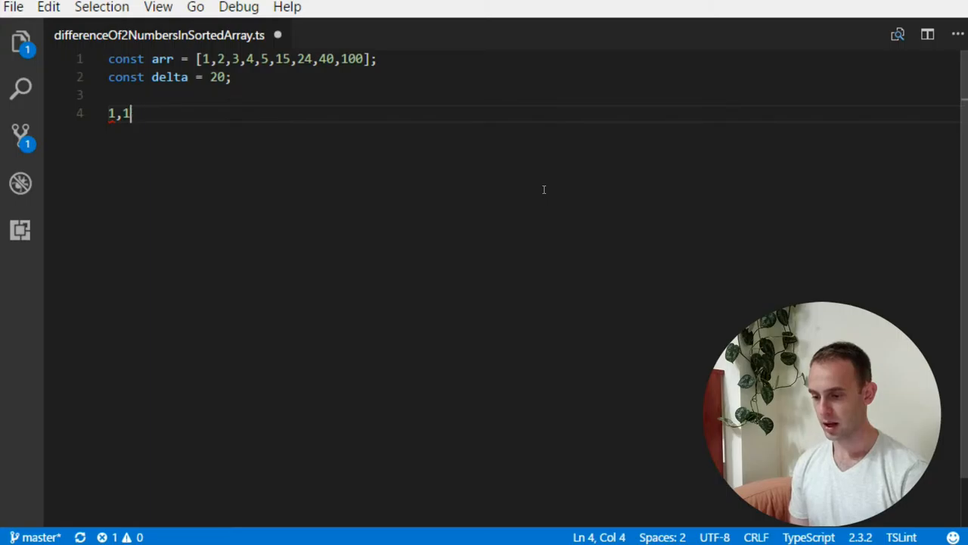
{"action": "type", "text": "4"}
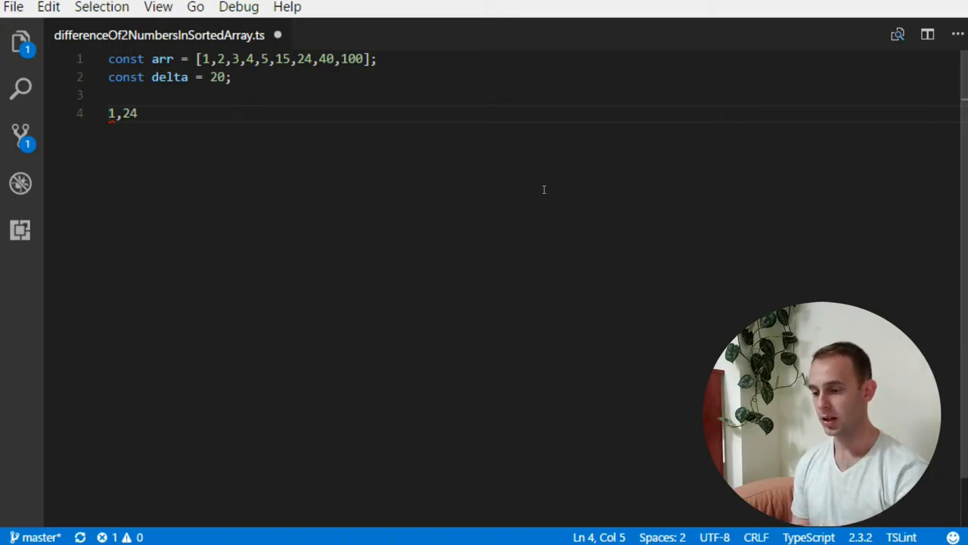
{"action": "left_click", "coordinate": [125, 112]}
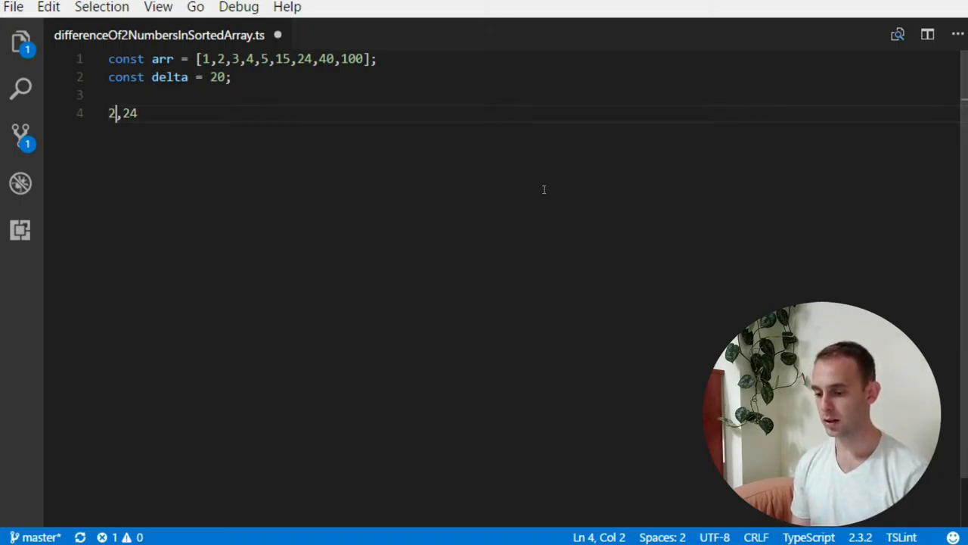
{"action": "type", "text": "4"}
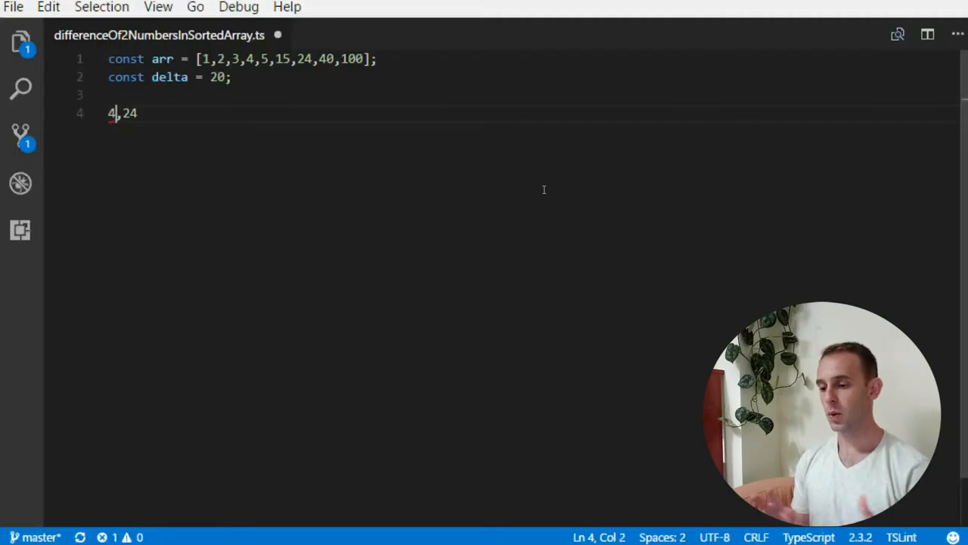
{"action": "mouse_move", "coordinate": [272, 147]}
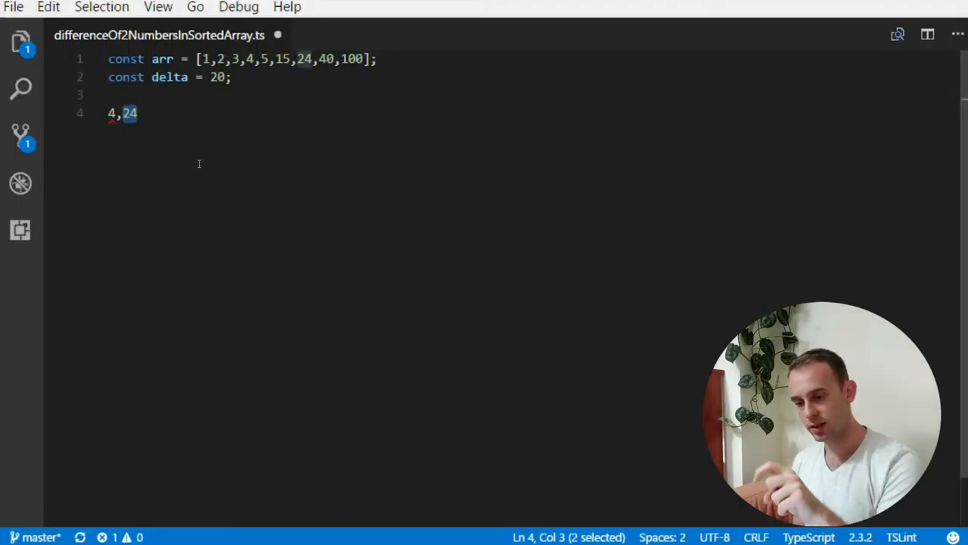
{"action": "mouse_move", "coordinate": [158, 159]}
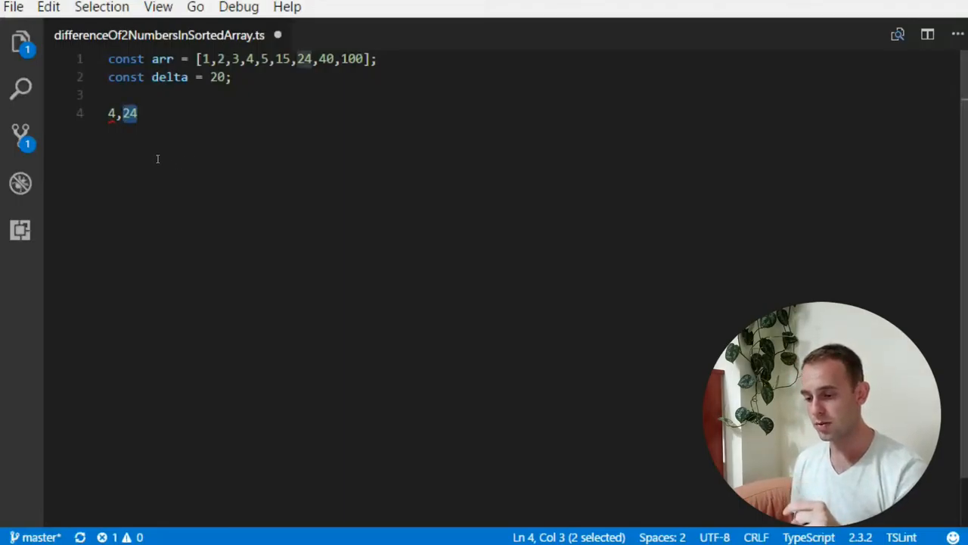
{"action": "mouse_move", "coordinate": [152, 134]}
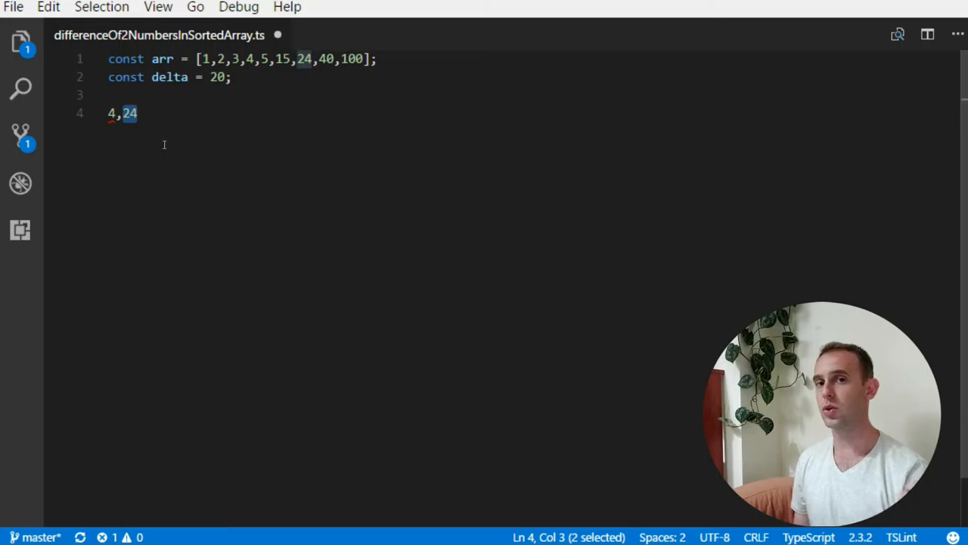
{"action": "mouse_move", "coordinate": [139, 139]}
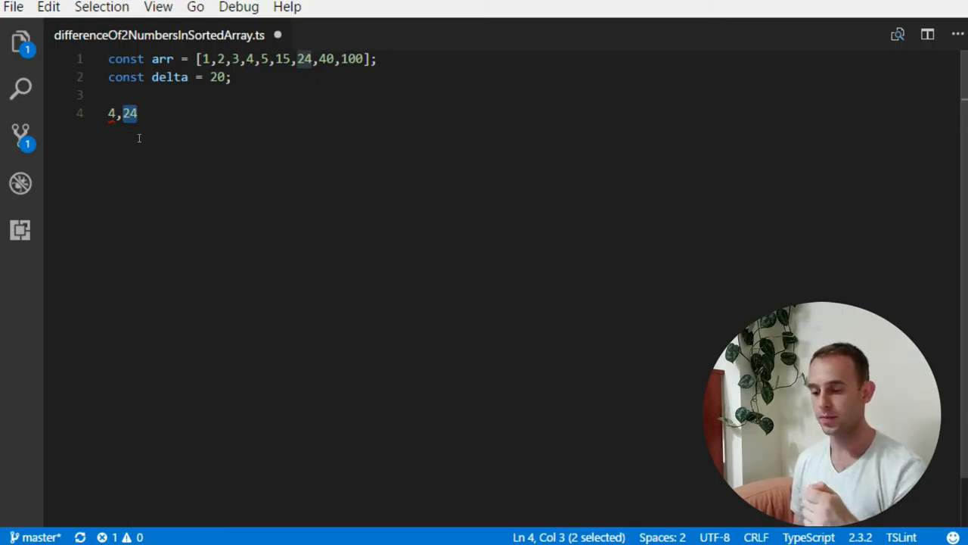
{"action": "mouse_move", "coordinate": [171, 148]}
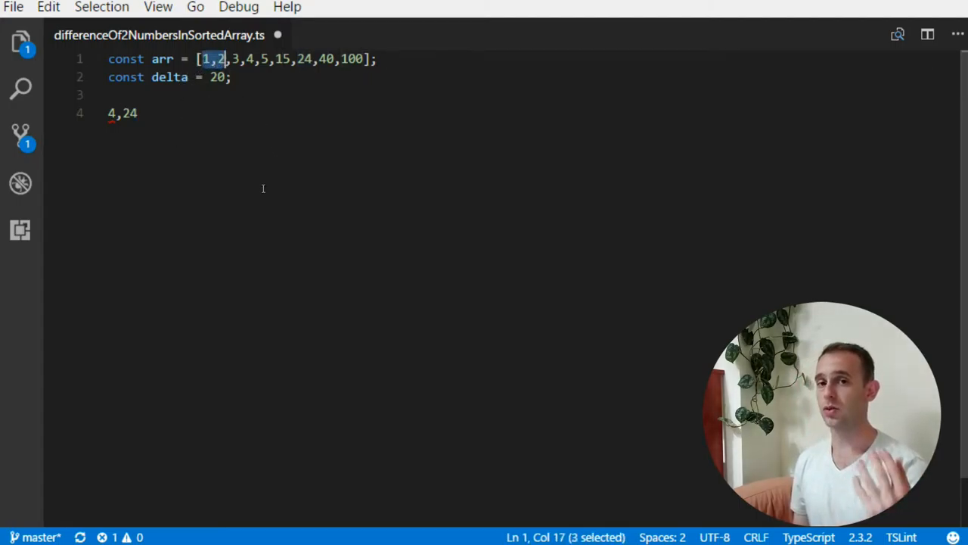
{"action": "mouse_move", "coordinate": [242, 141]}
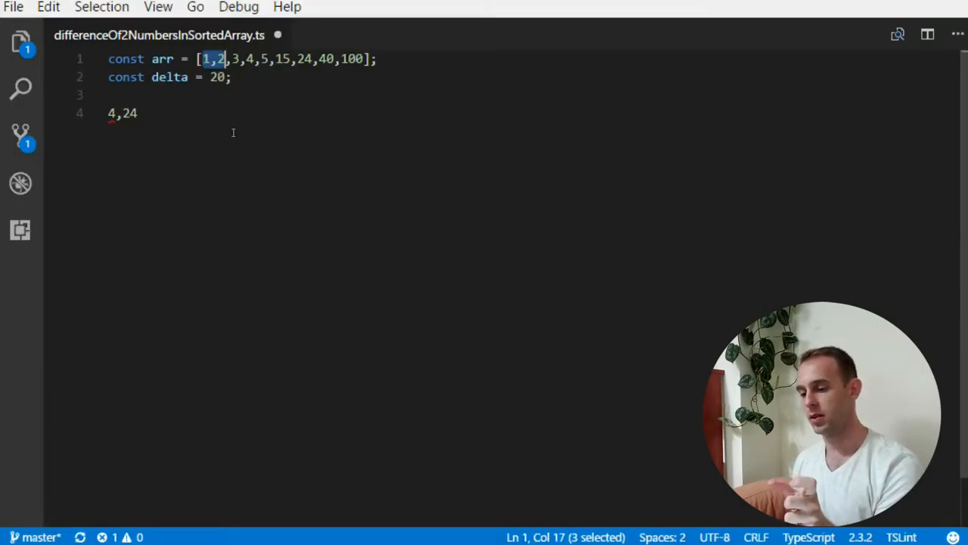
{"action": "mouse_move", "coordinate": [318, 124]}
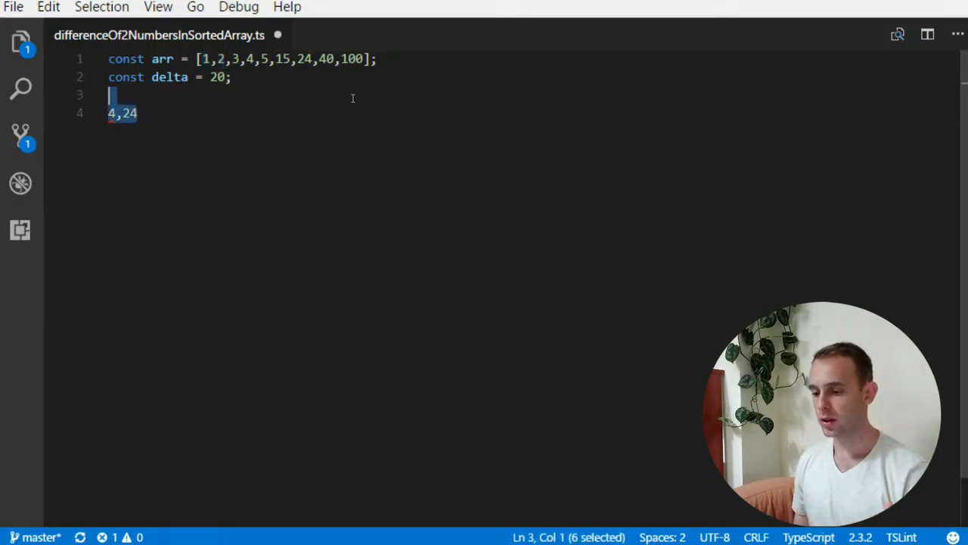
Write export function findDifference(array: number[], diff: number): [number, number] with an empty body
{"action": "key", "text": "Delete"}
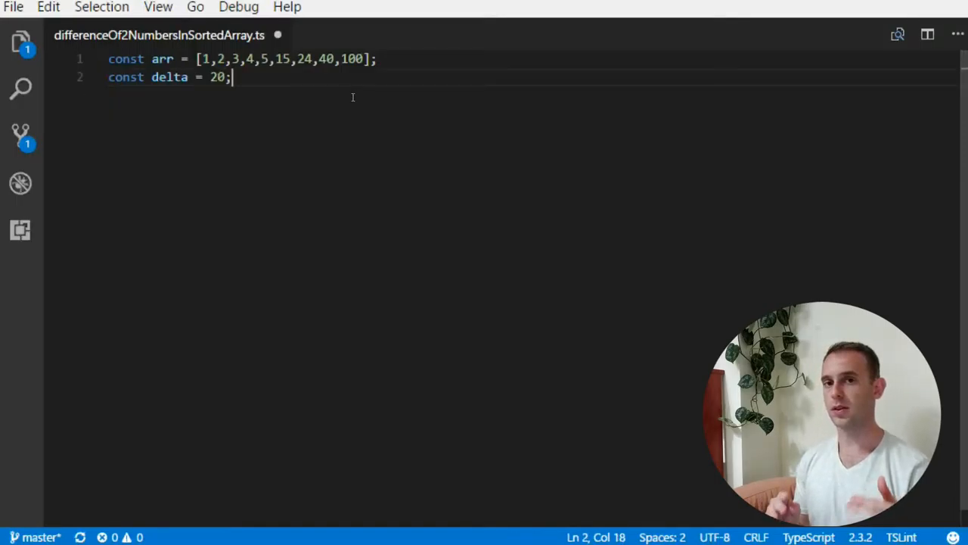
{"action": "key", "text": "Enter"}
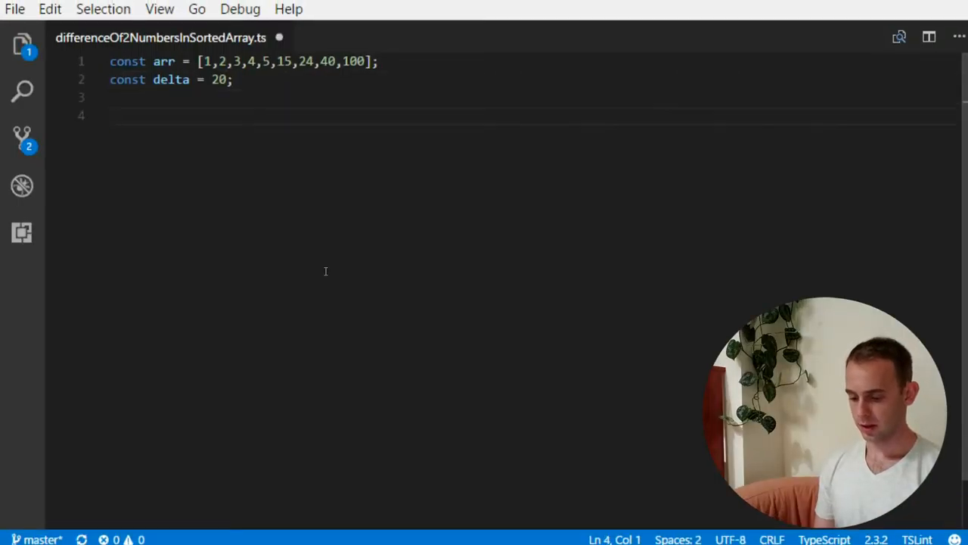
{"action": "type", "text": "function fi"}
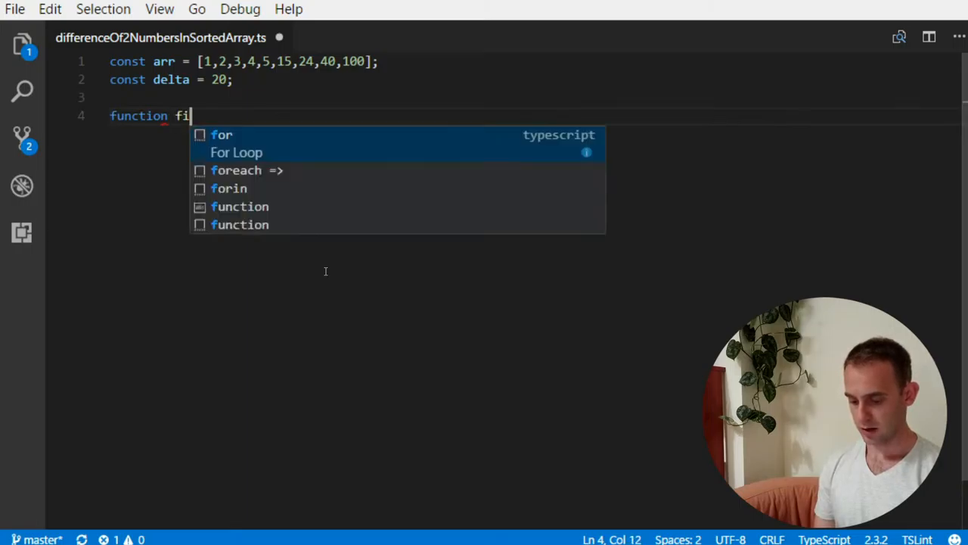
{"action": "type", "text": "ndDifference("}
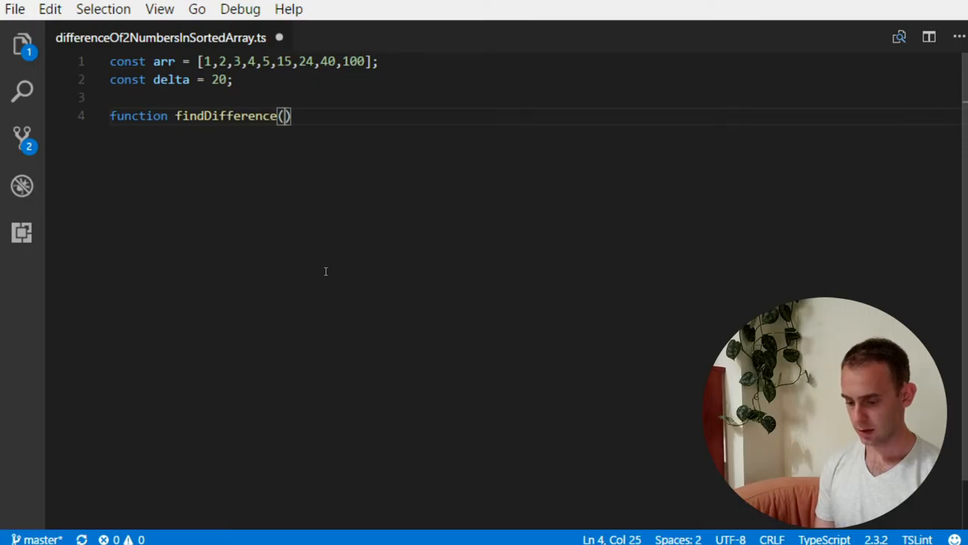
{"action": "type", "text": "array:"}
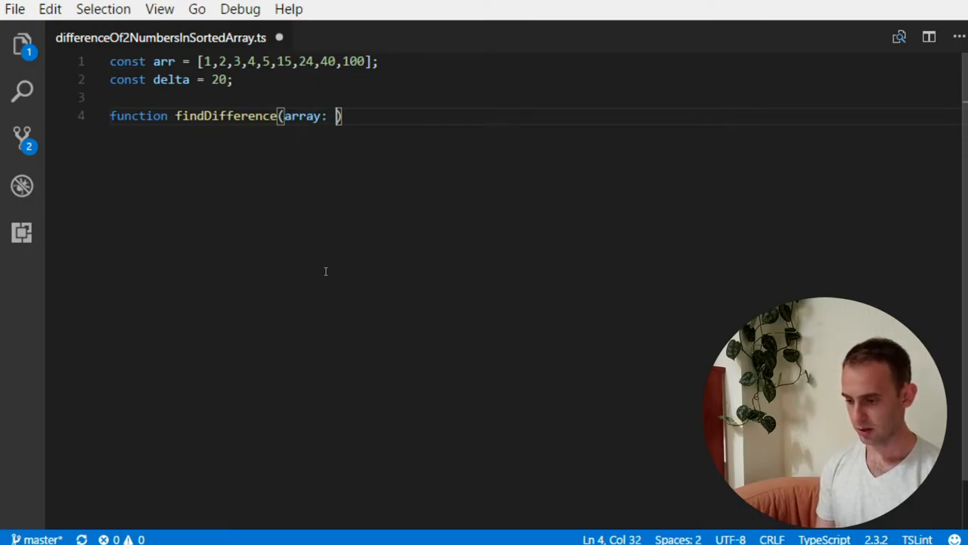
{"action": "type", "text": "number[],"}
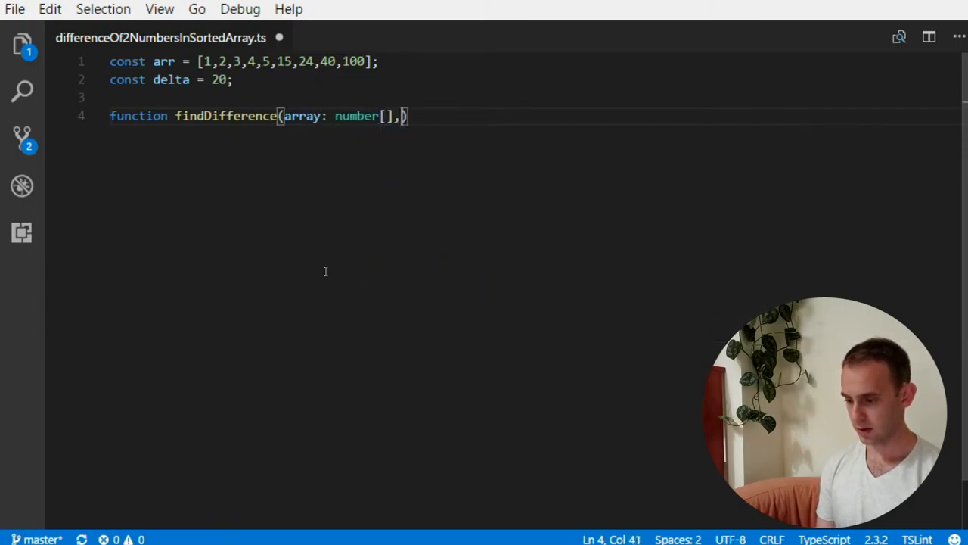
{"action": "type", "text": "diff"}
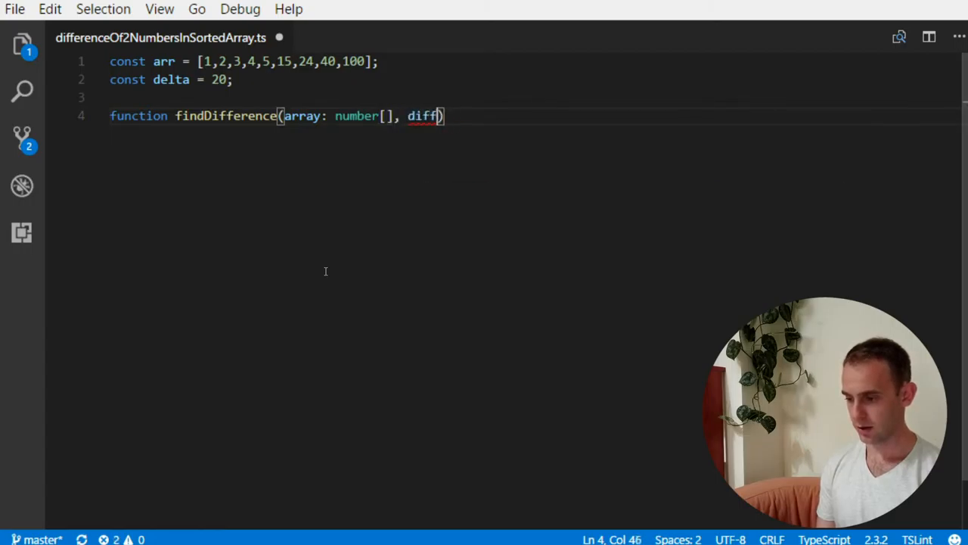
{"action": "type", "text": ": number"}
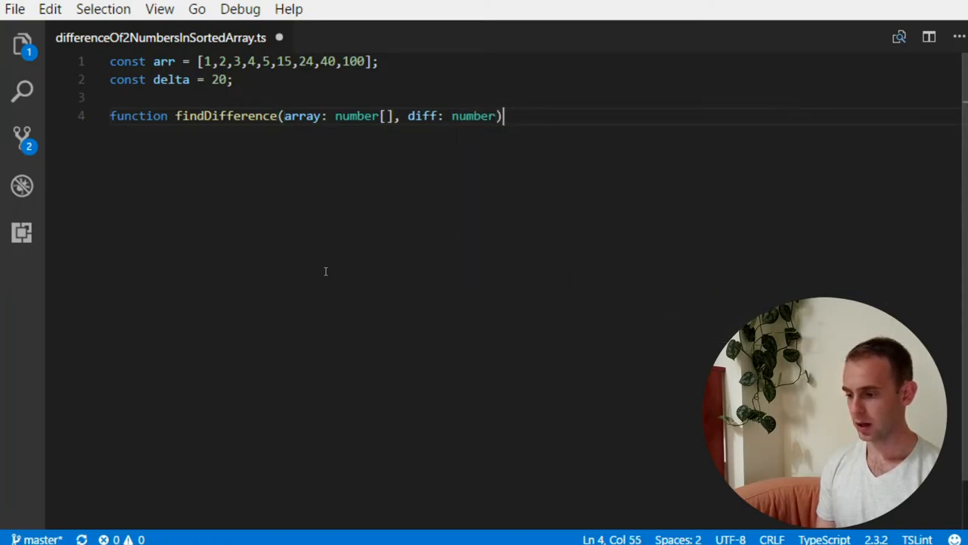
{"action": "type", "text": ": [number, number] {"}
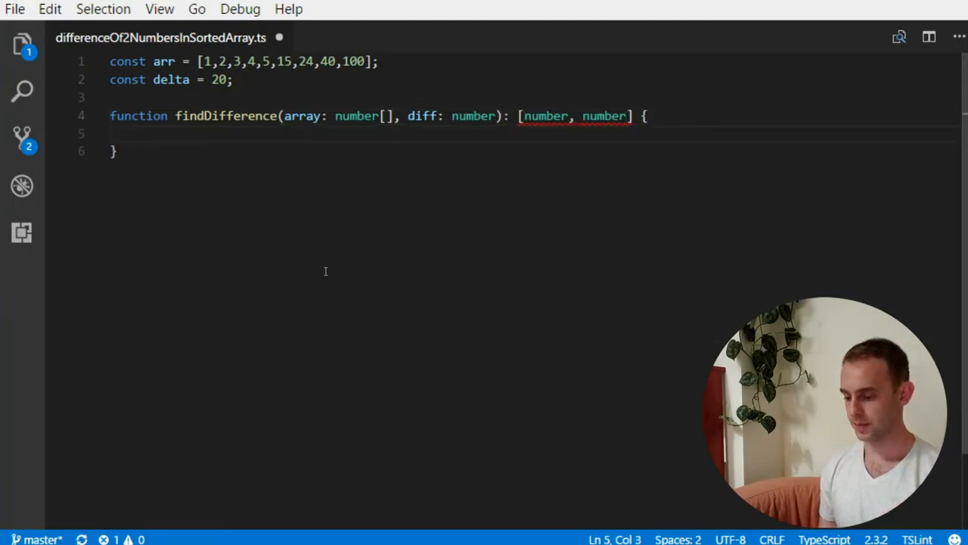
{"action": "type", "text": "export"}
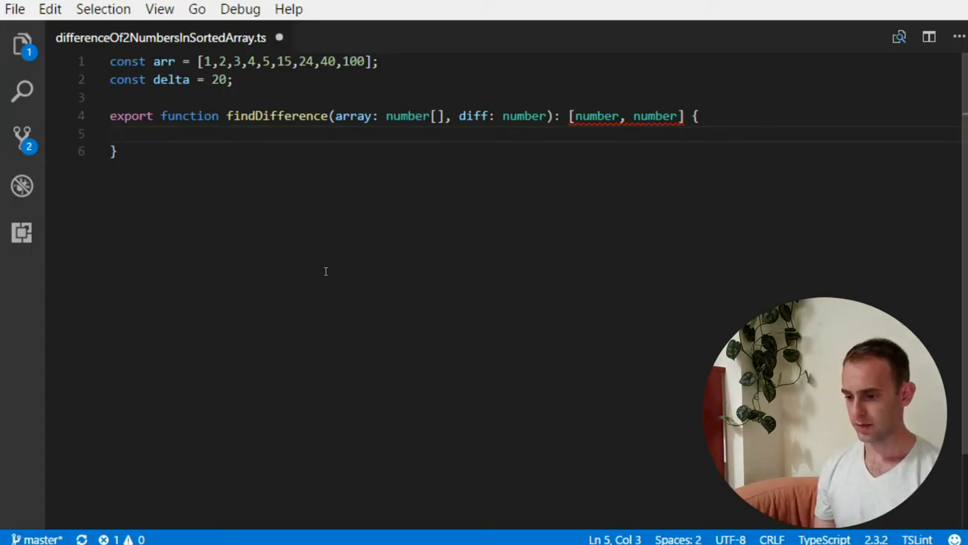
Add a guard returning null when array.length < 2
{"action": "type", "text": "if"}
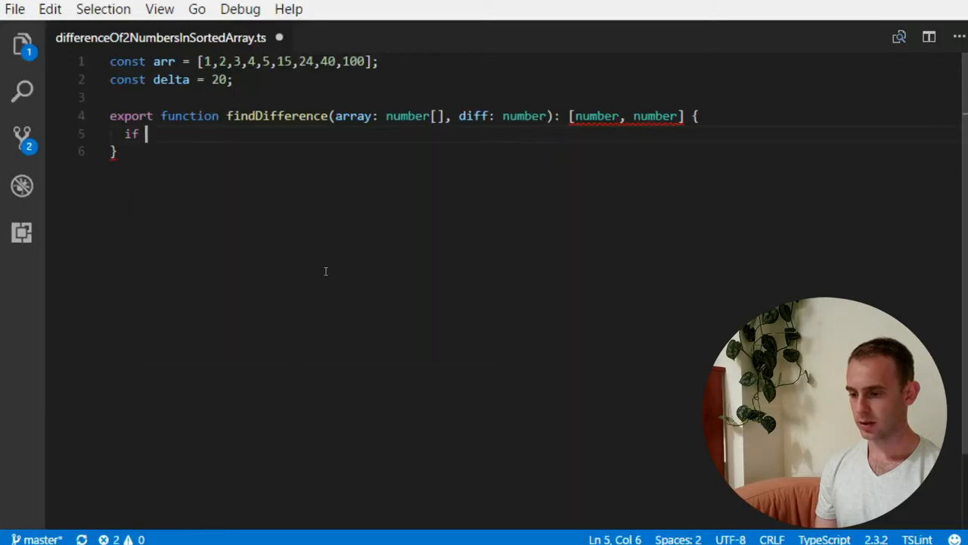
{"action": "type", "text": "(a"}
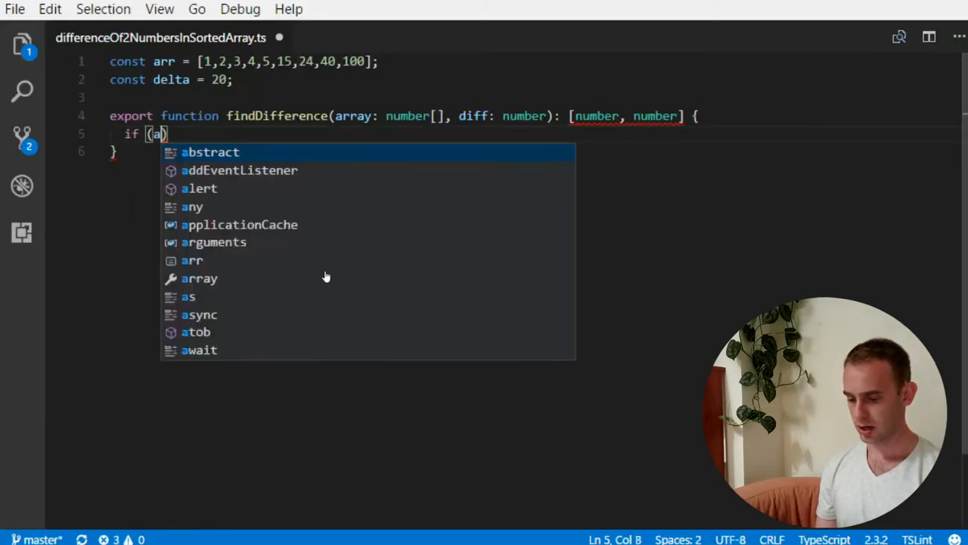
{"action": "type", "text": "rray."}
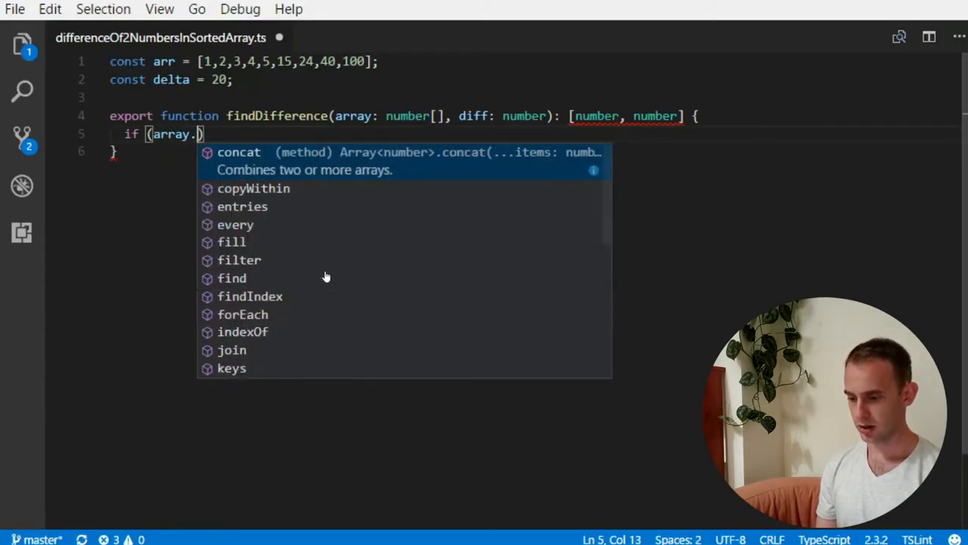
{"action": "type", "text": "length < 2"}
{"action": "type", "text": "return null;"}
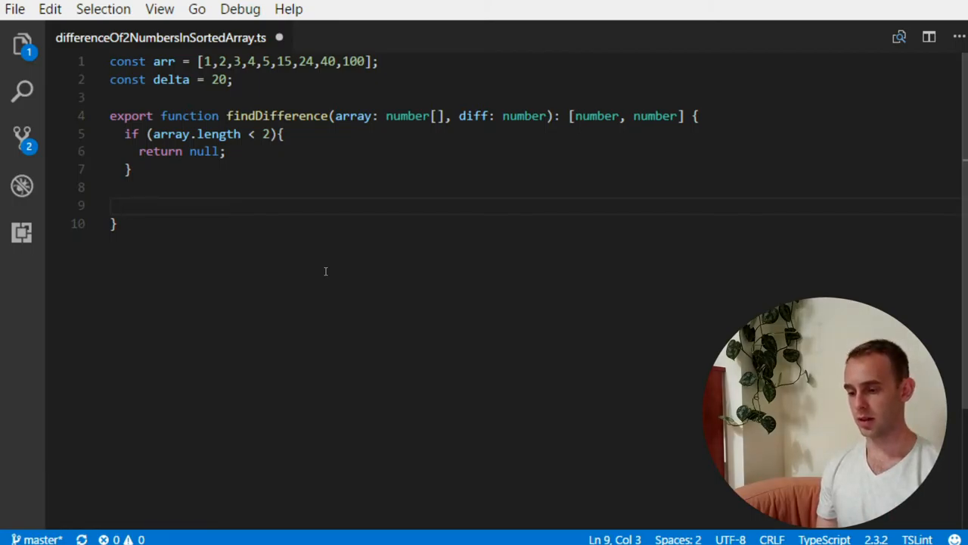
Declare pointers let left = 0 and let right = 1
{"action": "type", "text": "let left = 0;"}
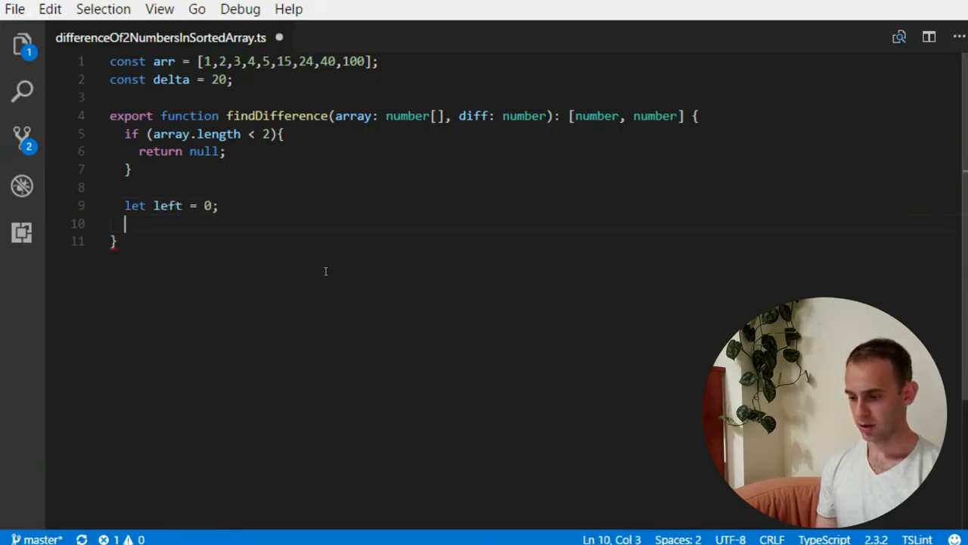
{"action": "type", "text": "let right"}
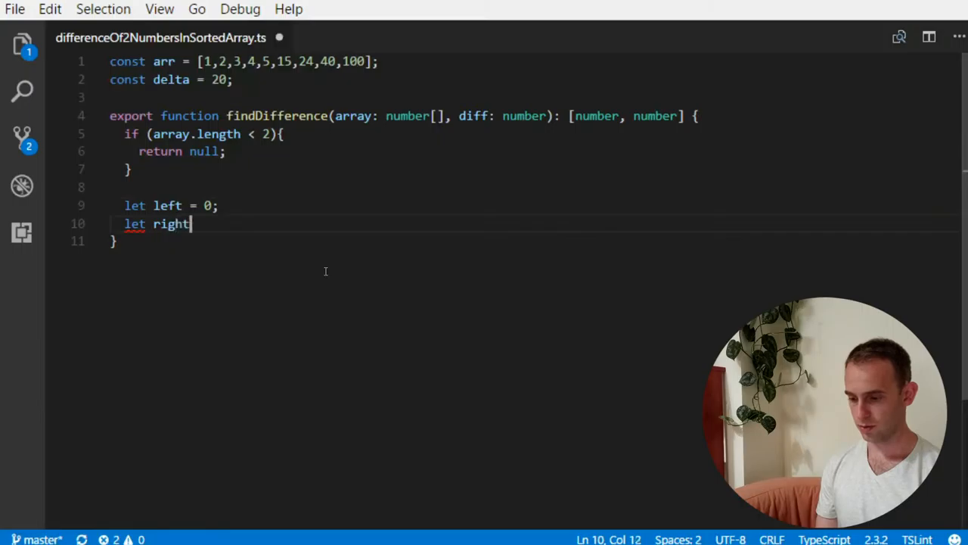
{"action": "type", "text": "= 1;"}
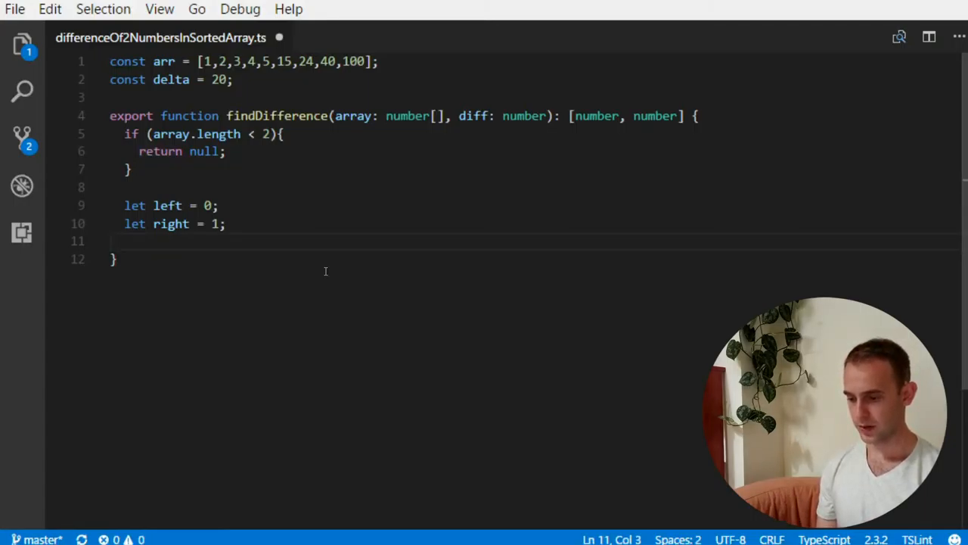
Add an empty do {} while(right<array.length) loop followed by return null
{"action": "type", "text": "do {"}
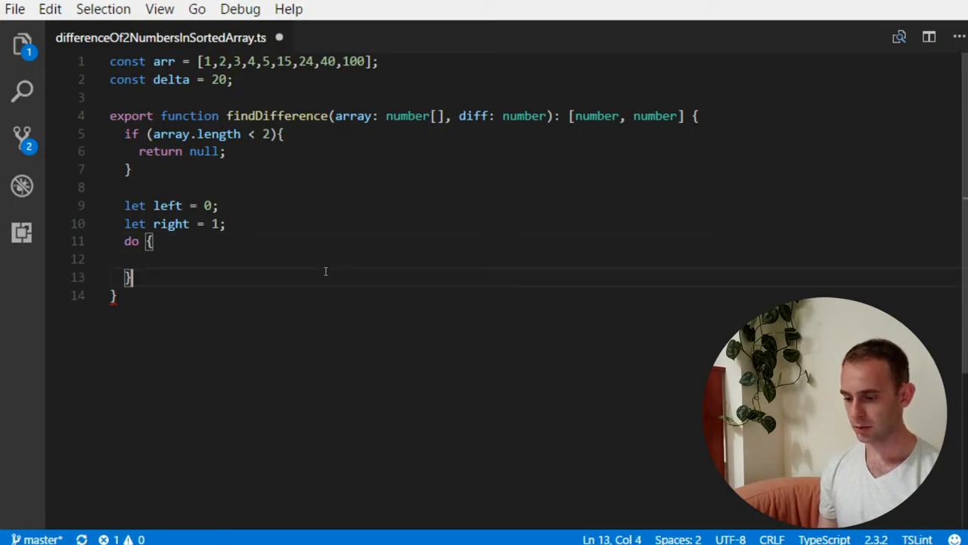
{"action": "type", "text": "while(ruig"}
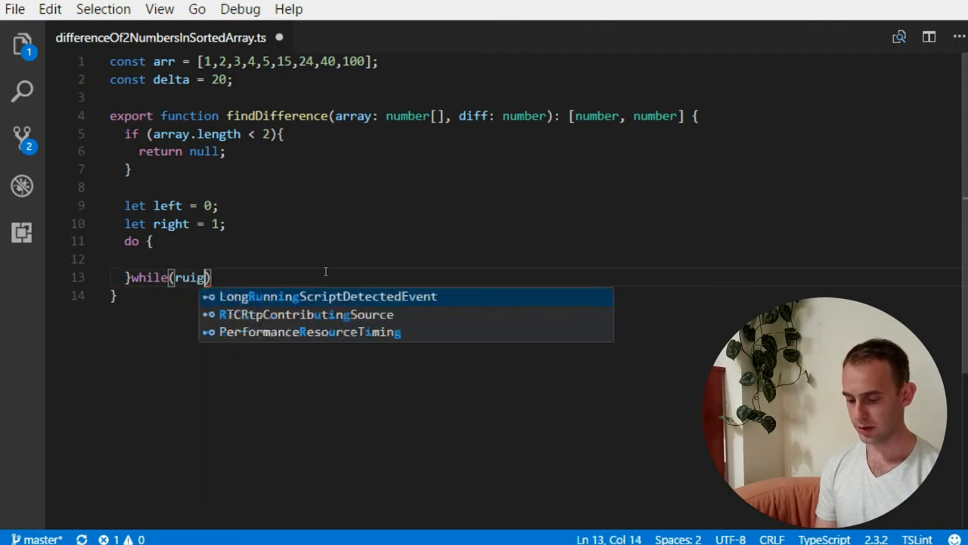
{"action": "type", "text": "right"}
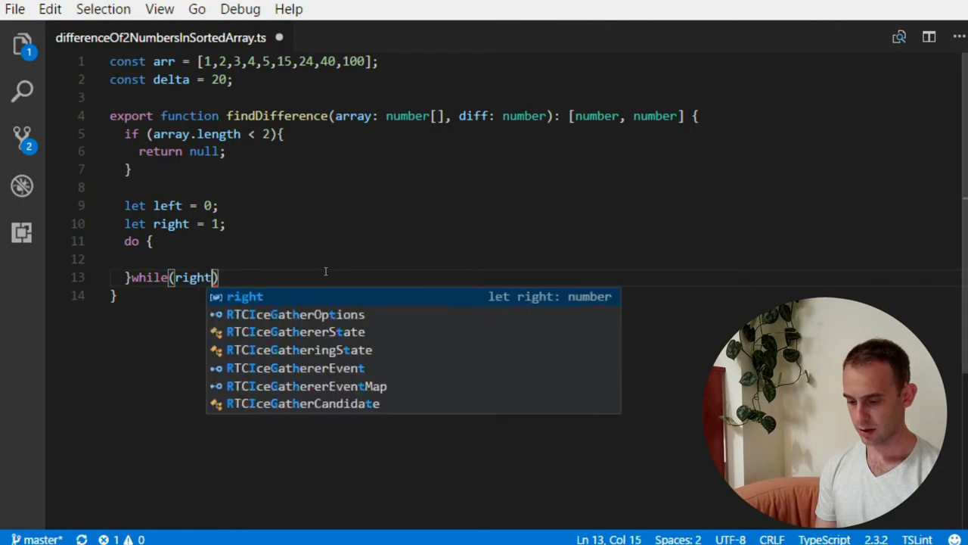
{"action": "type", "text": "<arra"}
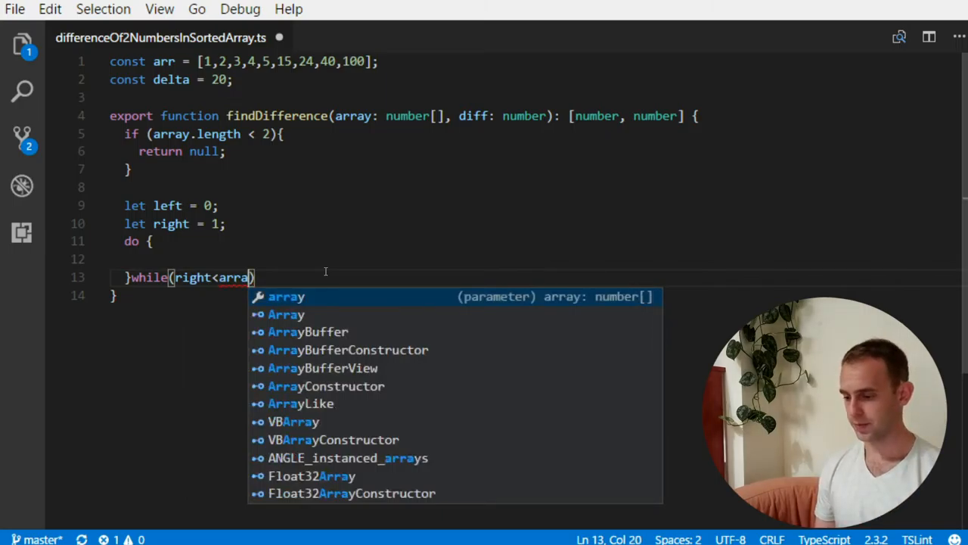
{"action": "type", "text": "y.length);"}
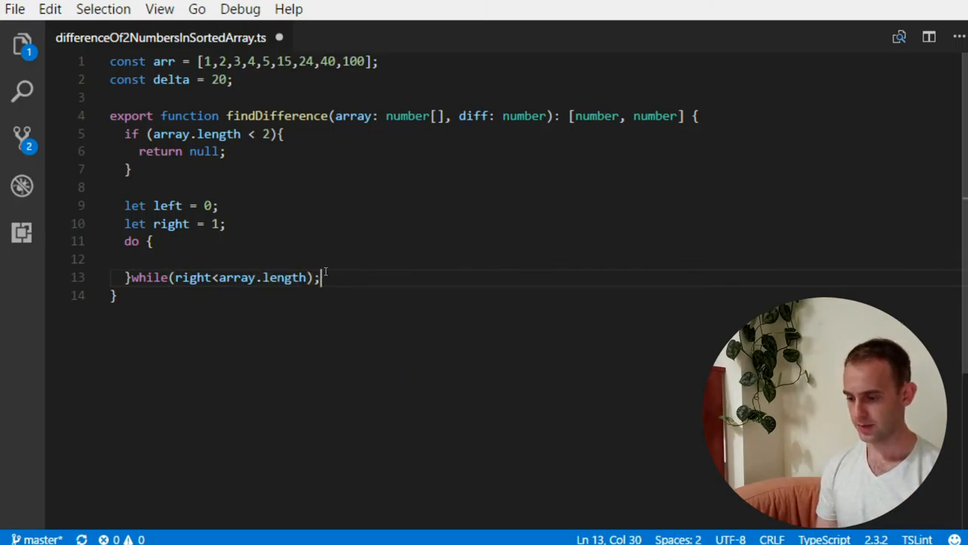
{"action": "type", "text": "return"}
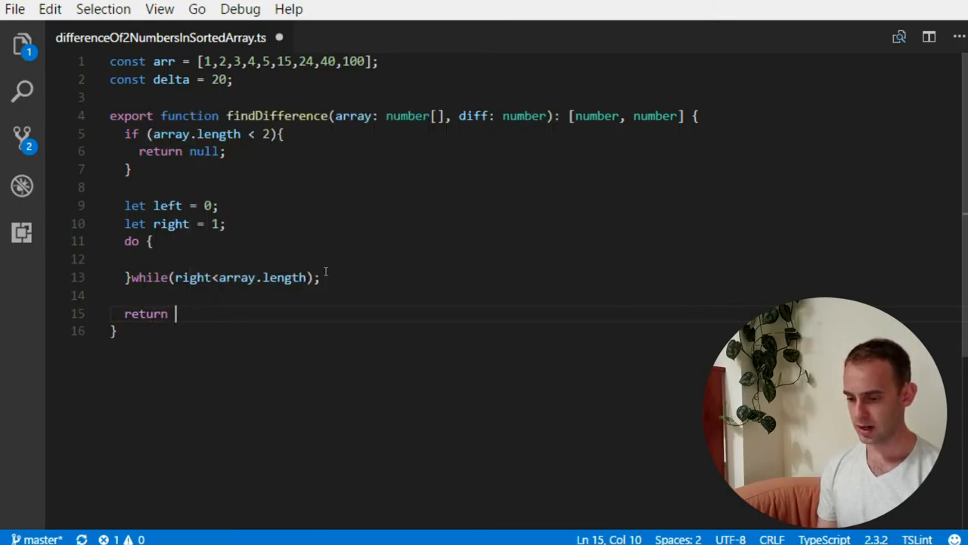
{"action": "type", "text": "null;"}
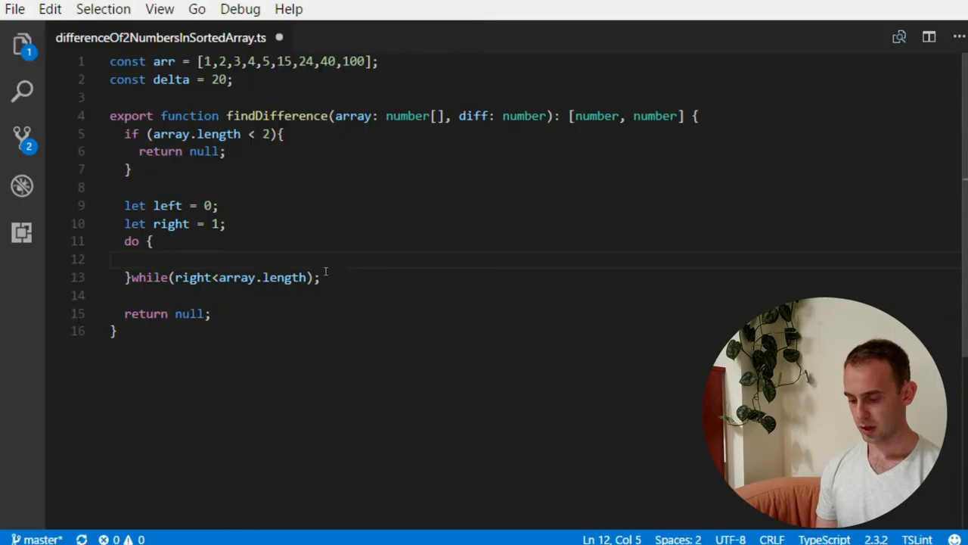
{"action": "type", "text": "const actualD"}
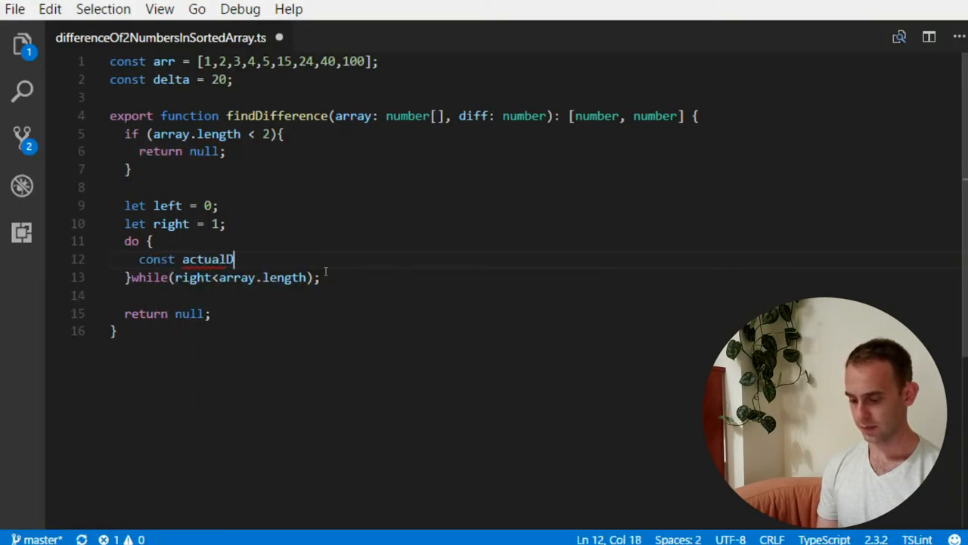
Compute actualDiff = array[right] - array[left] and return [array[left], array[right]] when it equals diff
{"action": "type", "text": "iff = arra"}
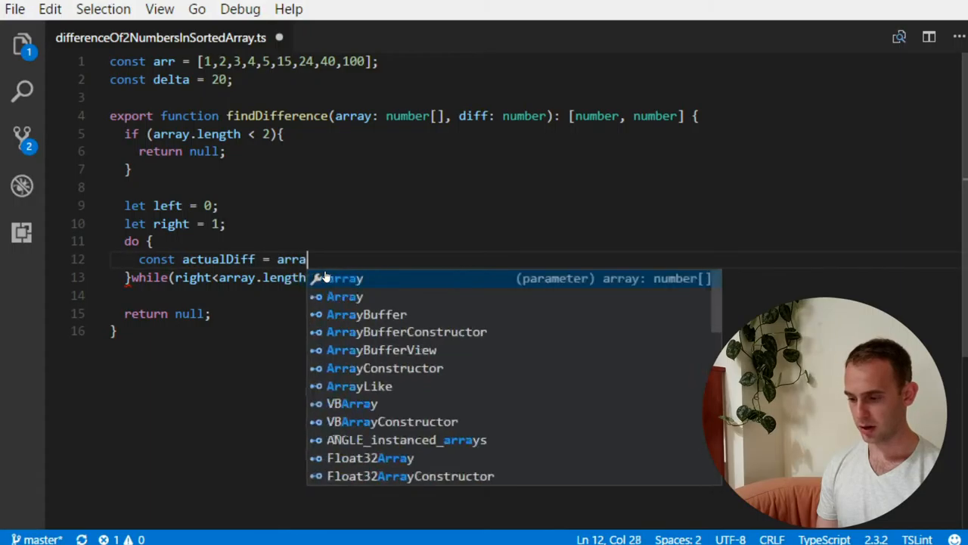
{"action": "type", "text": "[right] - array[left];"}
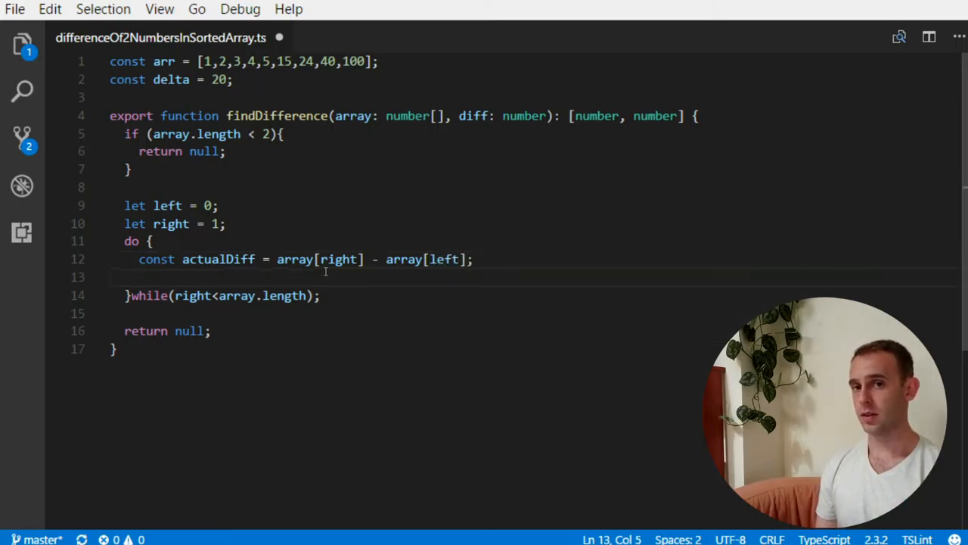
{"action": "type", "text": "if (a"}
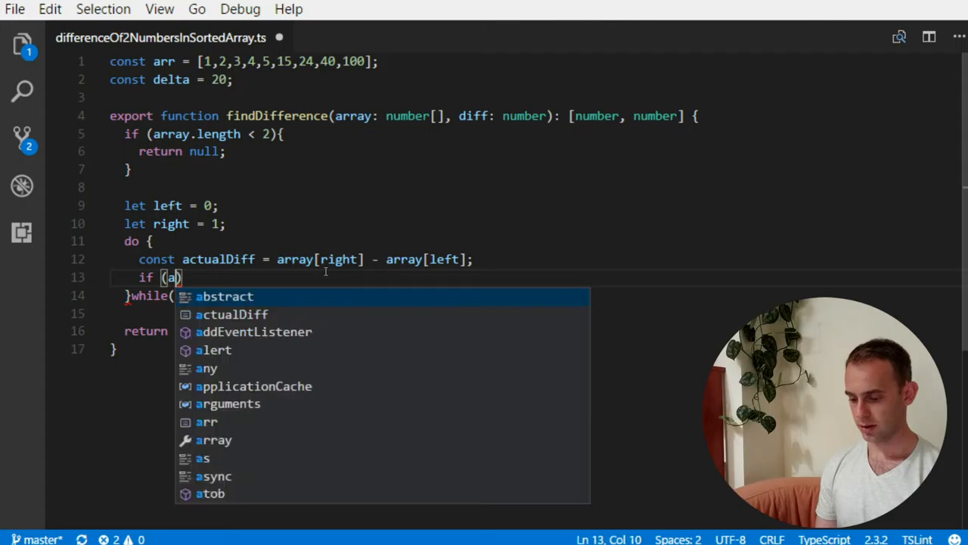
{"action": "type", "text": "actualDiff ==="}
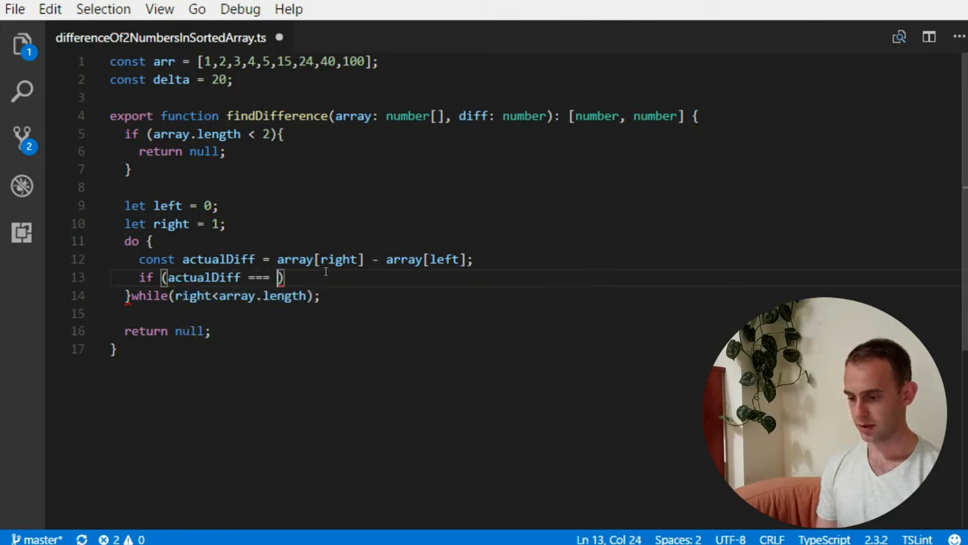
{"action": "type", "text": "diff){"}
{"action": "type", "text": "return [array[left], array[right]];"}
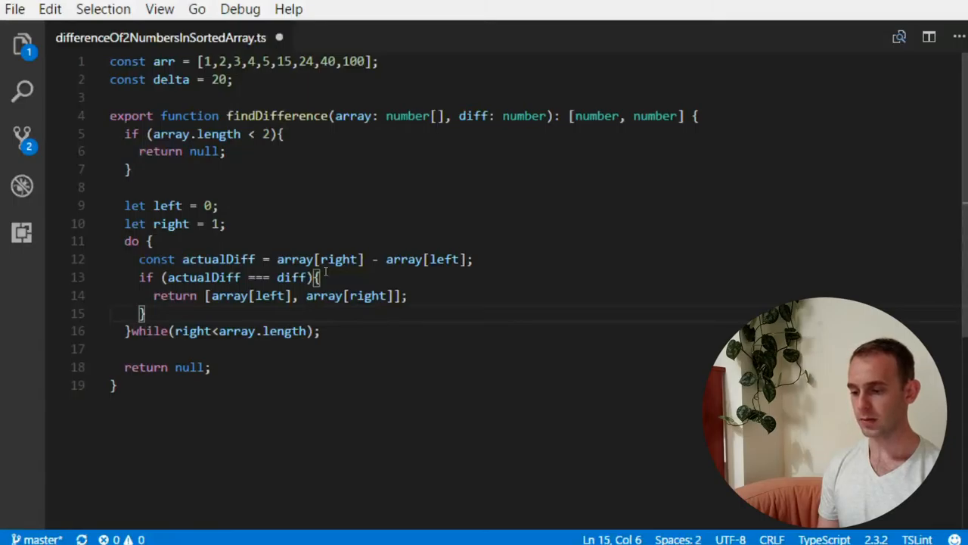
{"action": "key", "text": "Enter"}
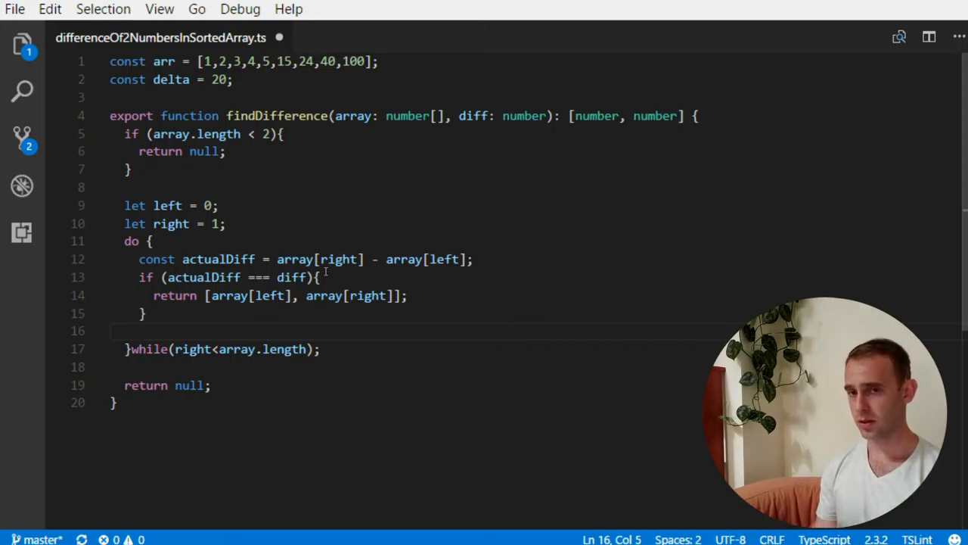
Add branches doing right++ when actualDiff < diff and left++ when actualDiff > diff
{"action": "type", "text": "if (actualDiff <"}
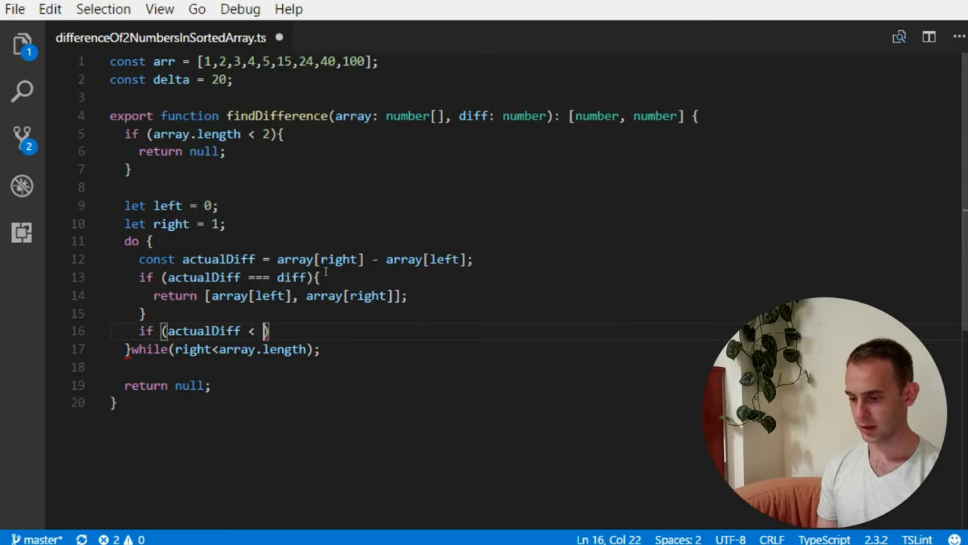
{"action": "type", "text": "diff){"}
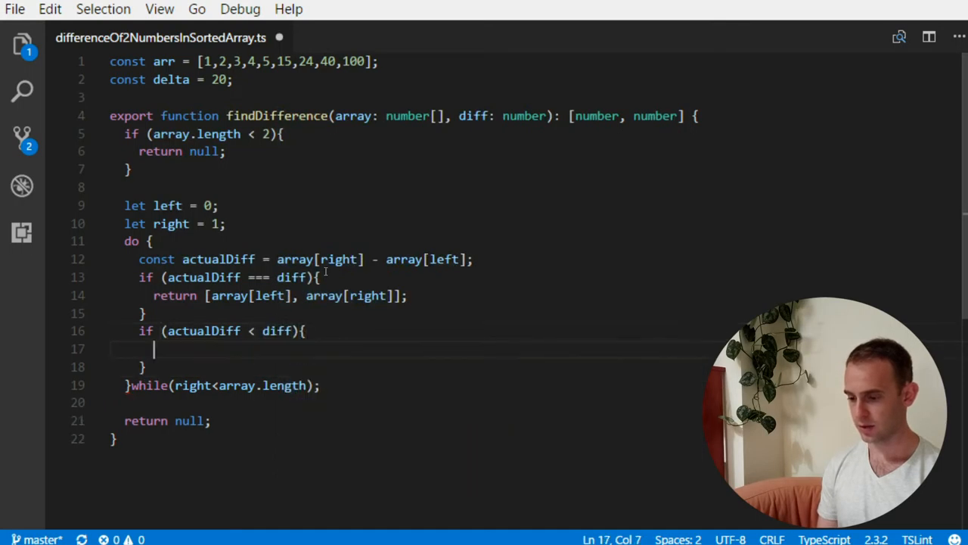
{"action": "type", "text": "}else if"}
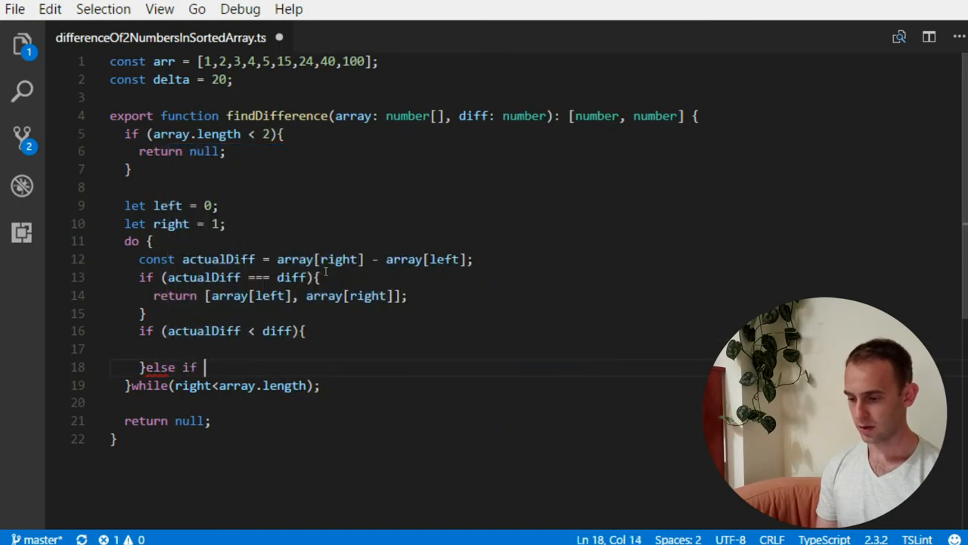
{"action": "type", "text": "(actualDiff"}
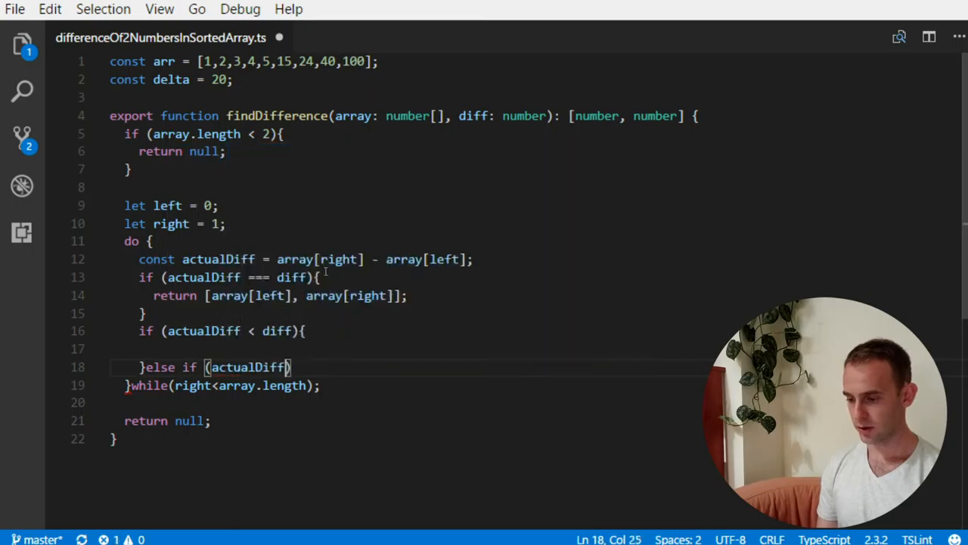
{"action": "type", "text": "> diff"}
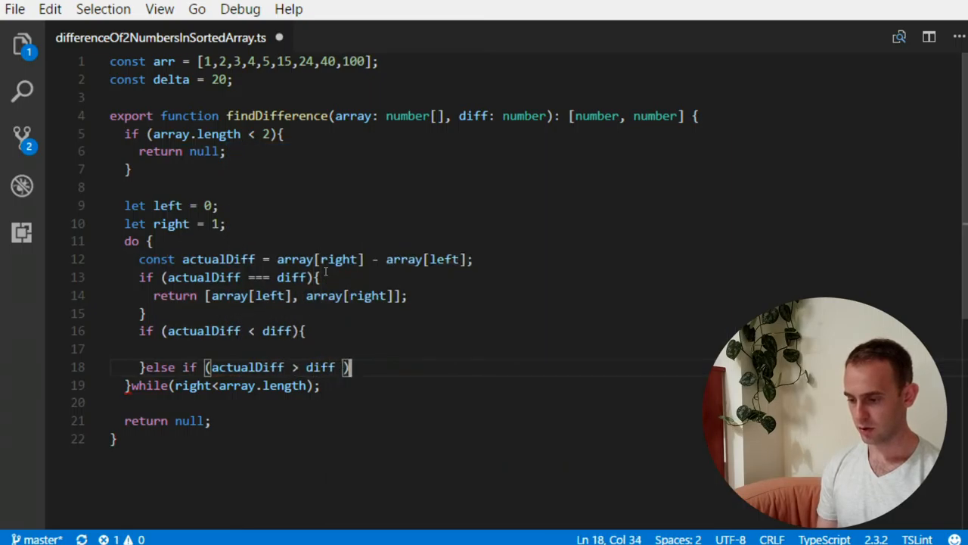
{"action": "key", "text": "Enter"}
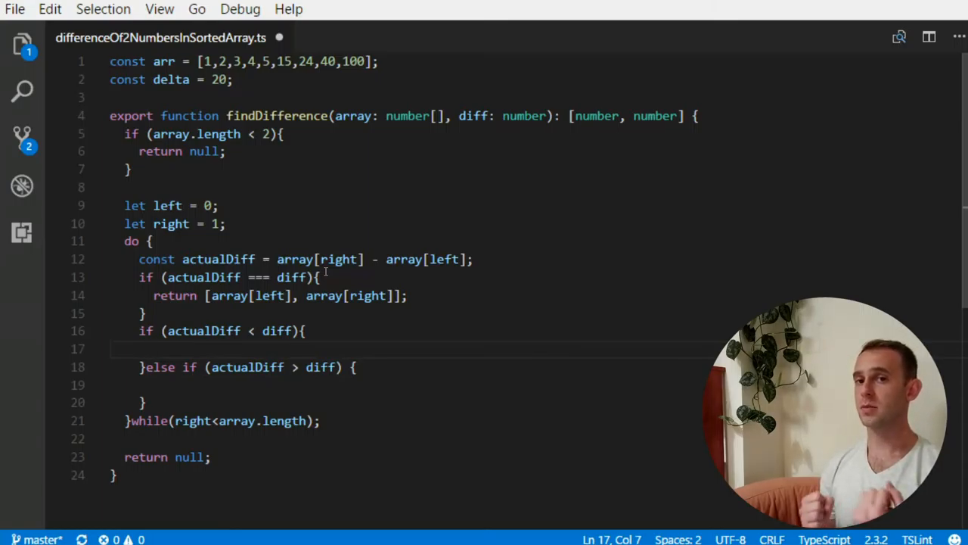
{"action": "type", "text": "right++;"}
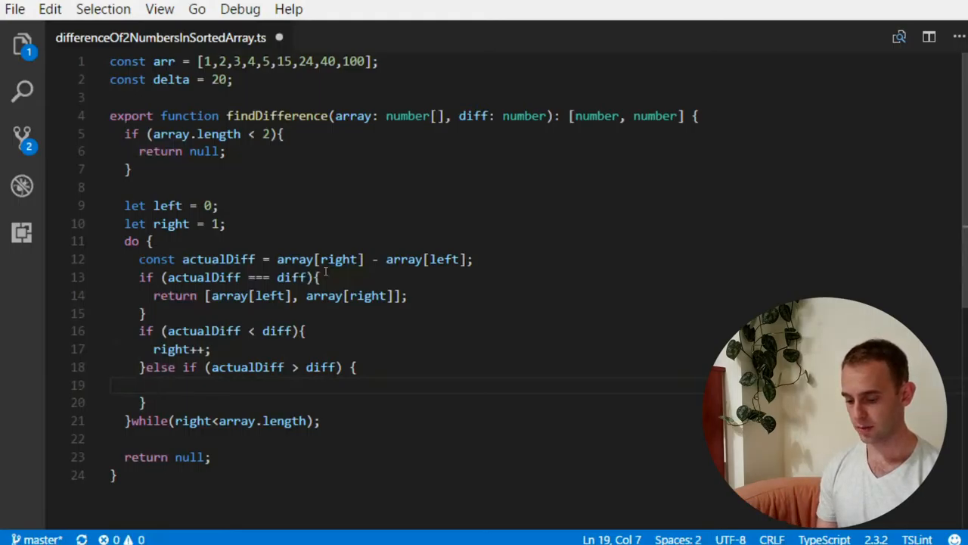
{"action": "type", "text": "left++;"}
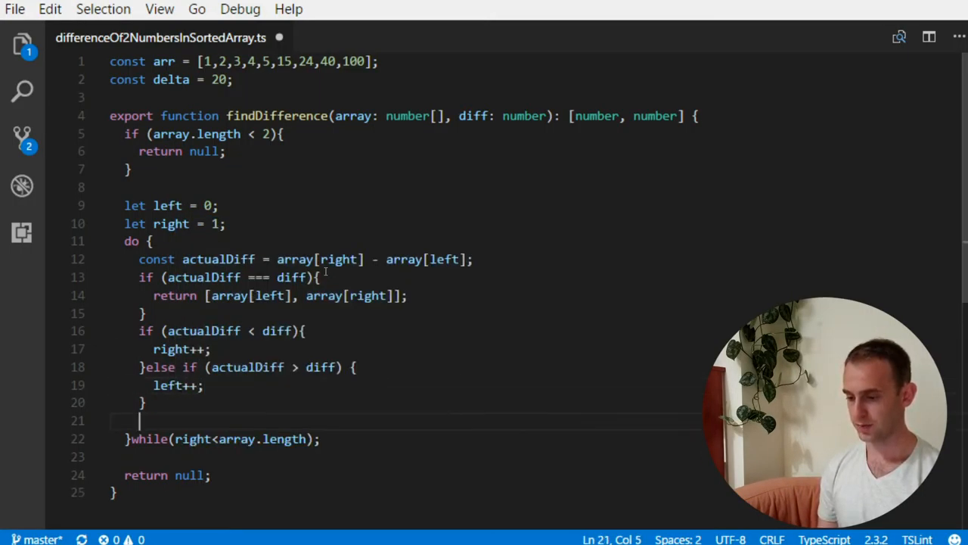
{"action": "key", "text": "Enter"}
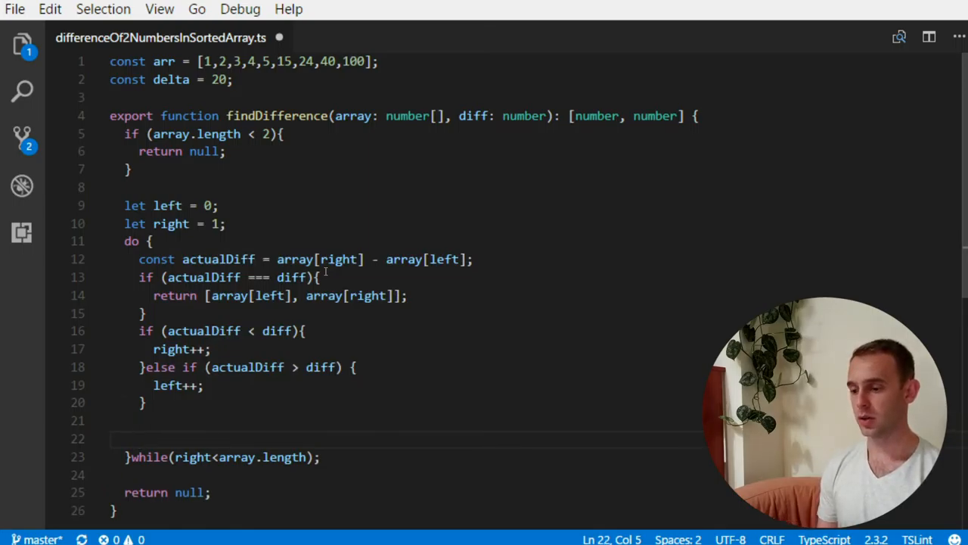
Add if (left >= right){ right++; } before the while condition
{"action": "type", "text": "if ("}
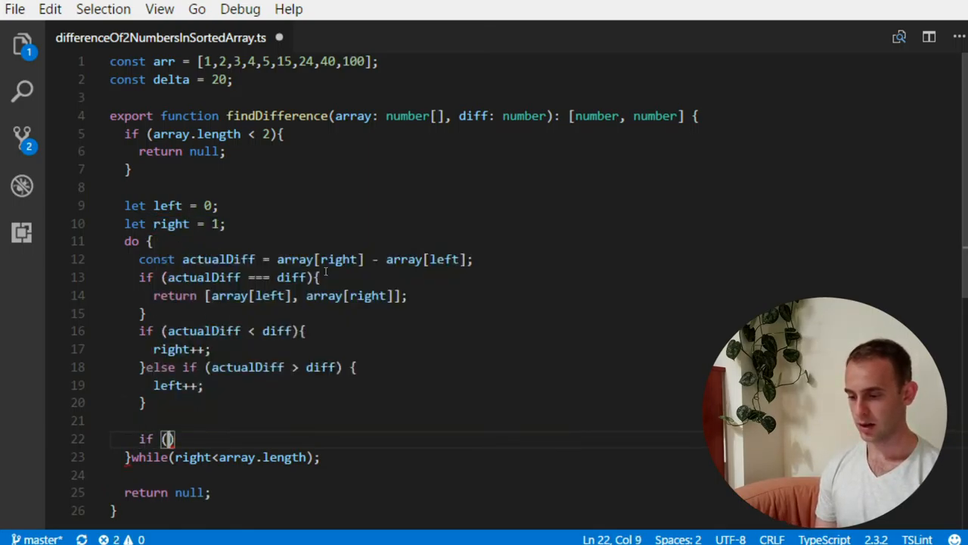
{"action": "type", "text": "left ="}
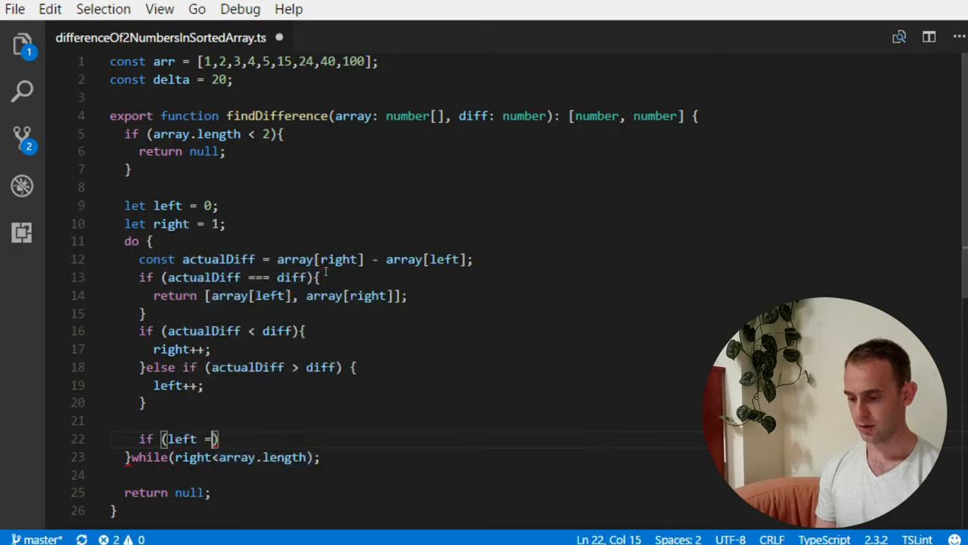
{"action": "type", "text": "="}
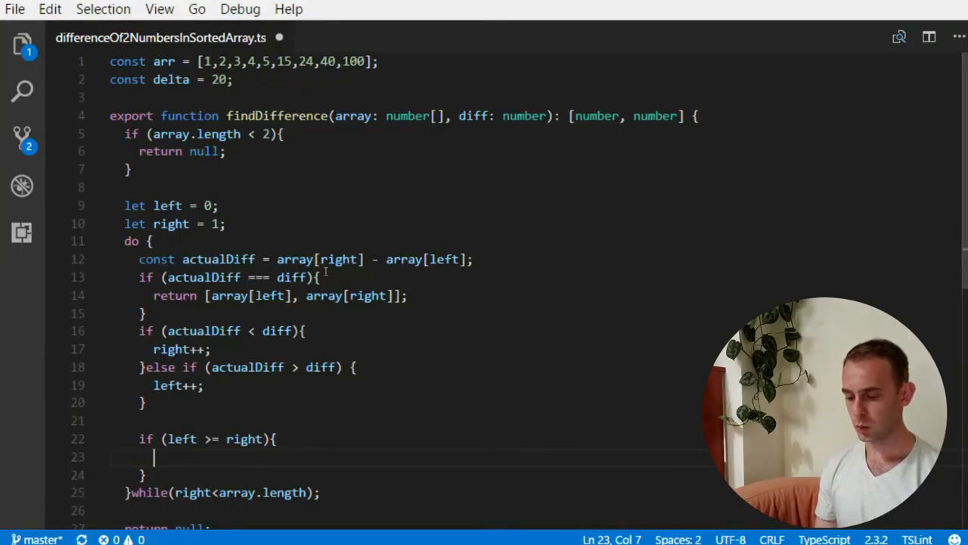
{"action": "type", "text": "r"}
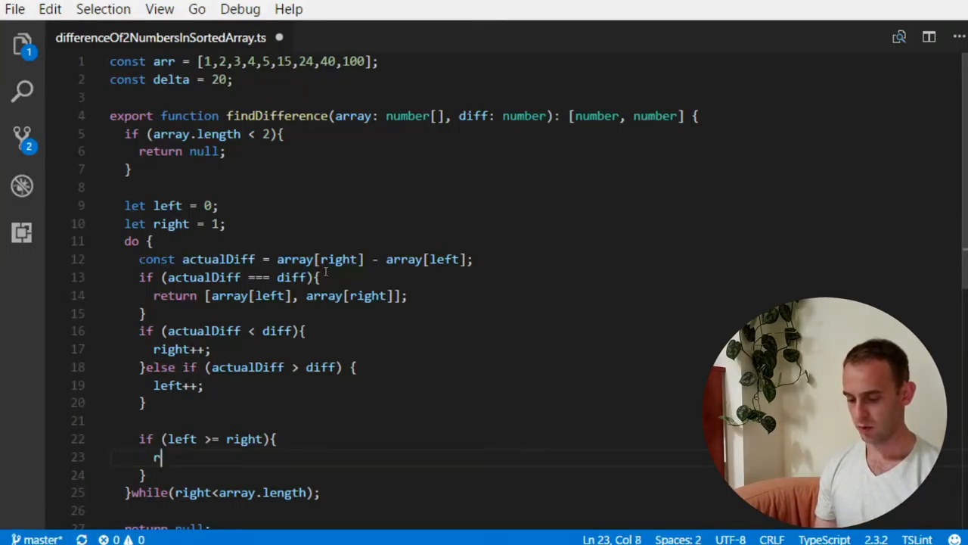
{"action": "type", "text": "ight++;"}
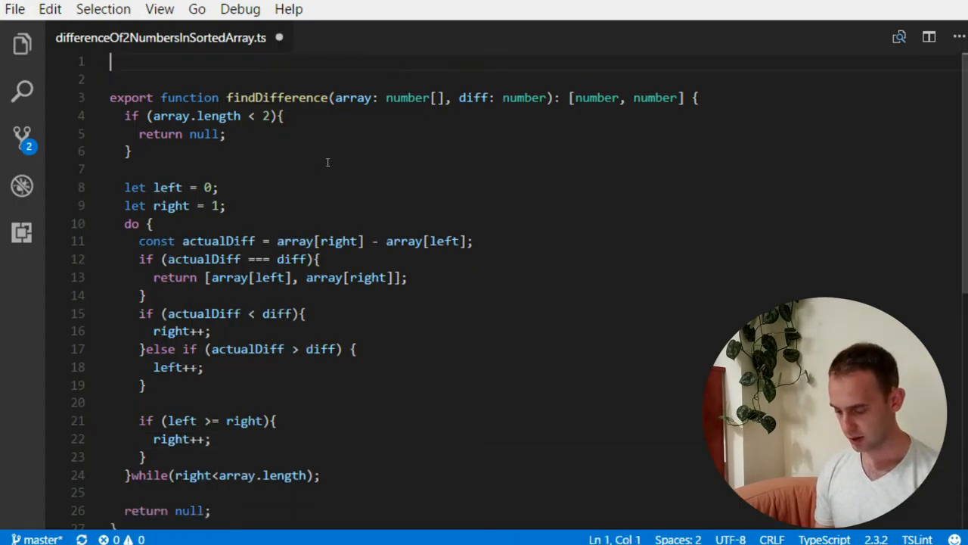
Start Quokka.js on the current file from the Command Palette
{"action": "scroll", "scroll_direction": "down", "scroll_amount": 3}
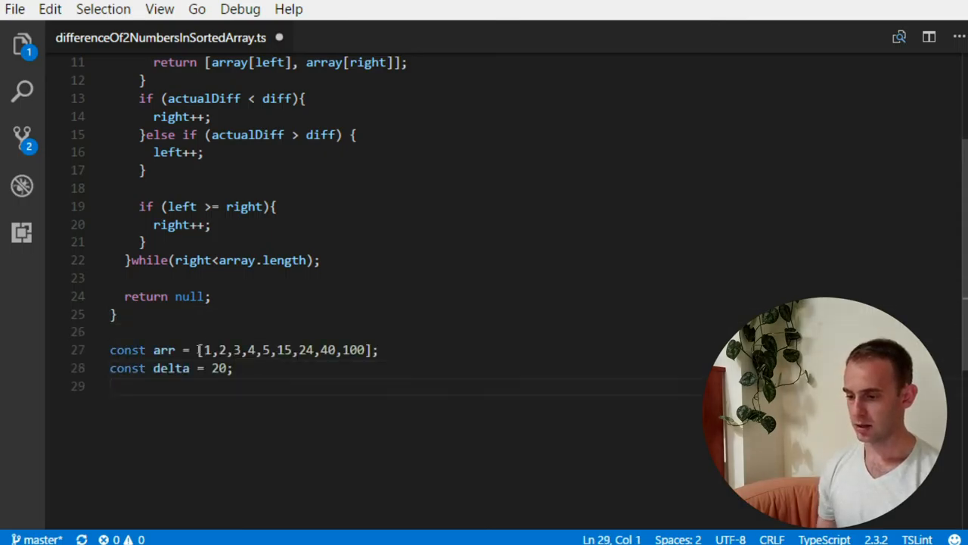
{"action": "type", "text": "quokka"}
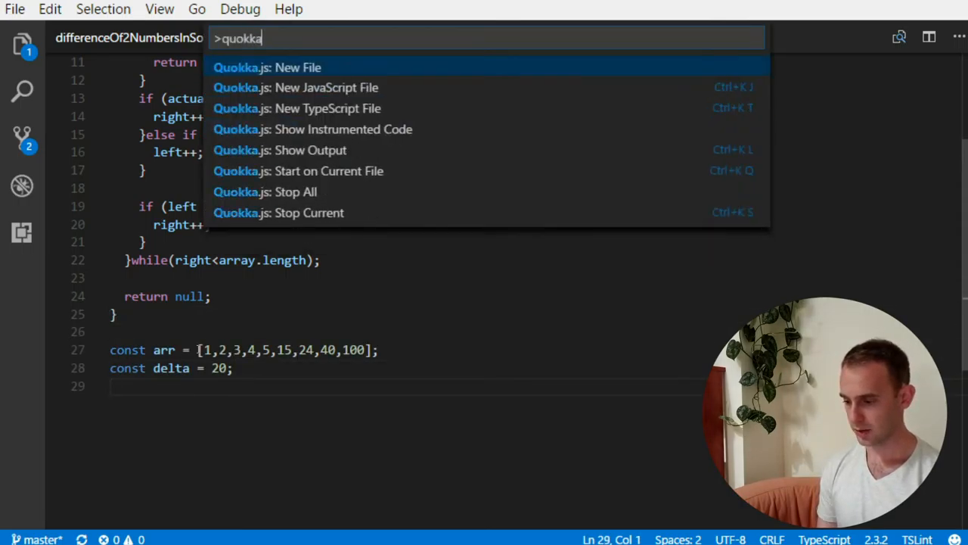
{"action": "key", "text": "Escape"}
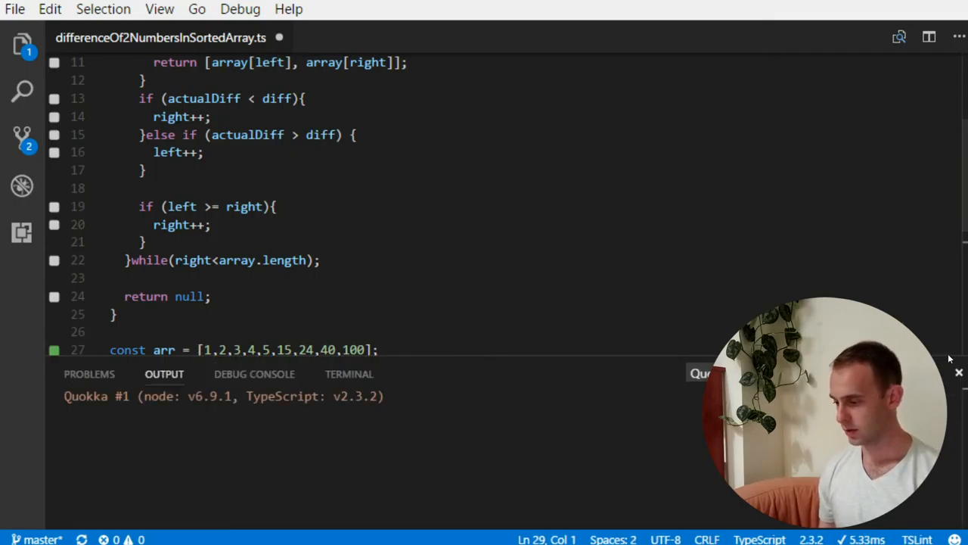
Declare arr and delta = 20 below the function and log findDifference(arr, delta)
{"action": "type", "text": "const delta = 20;"}
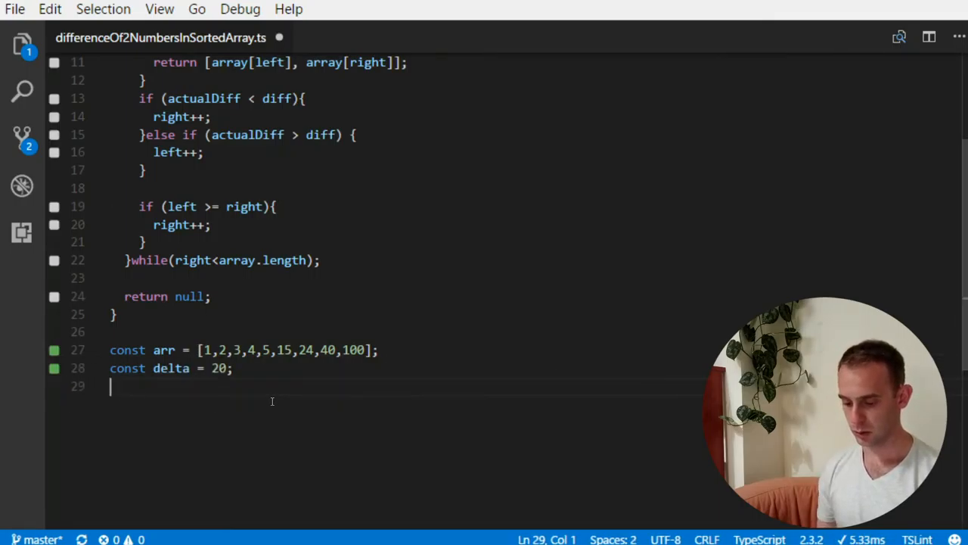
{"action": "type", "text": "console.lo"}
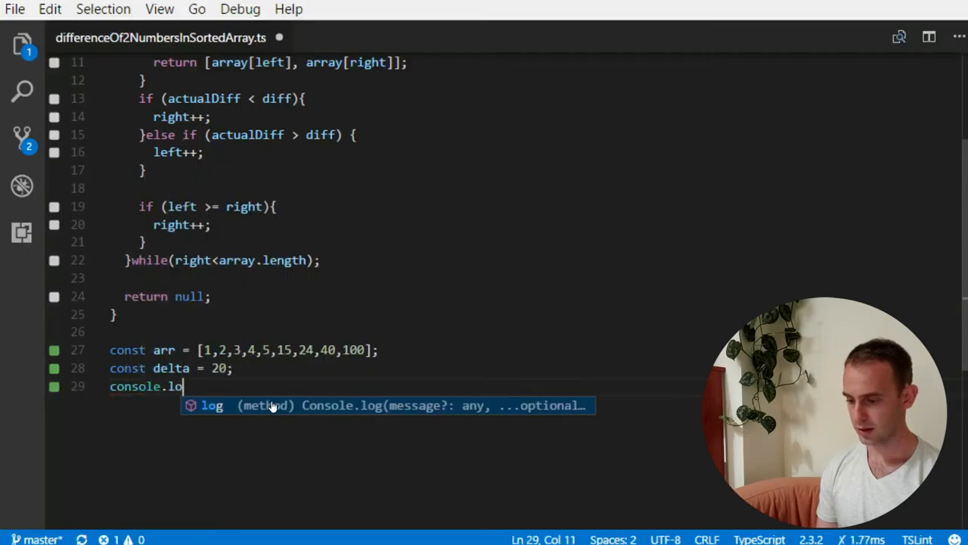
{"action": "type", "text": "(findd"}
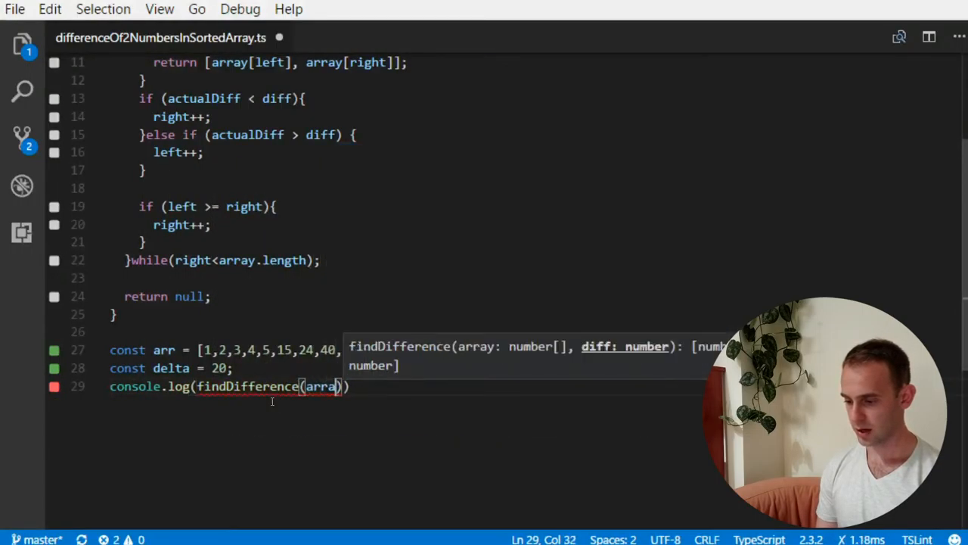
{"action": "type", "text": "r, delta));"}
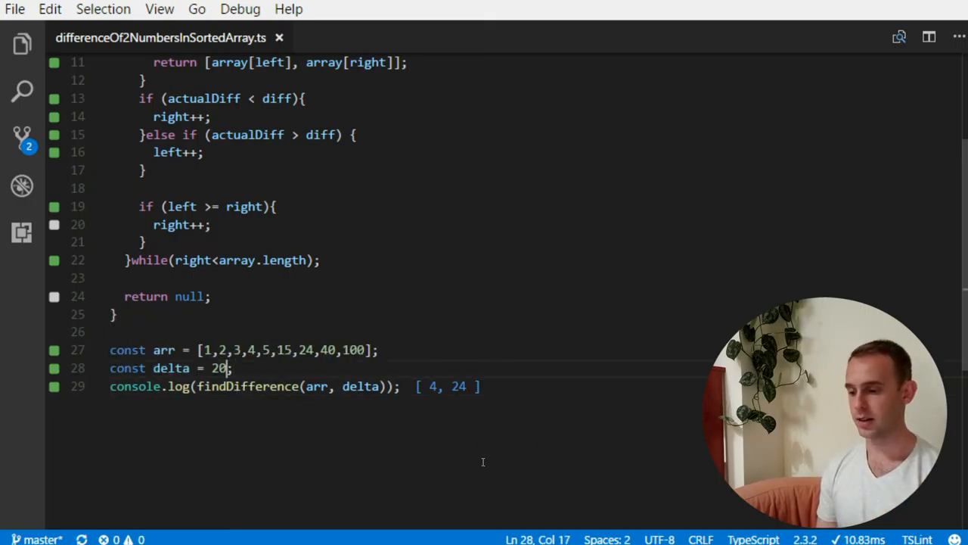
Try delta values 22, 23, 24 and 25, checking Quokka's logged pair or null each time
{"action": "type", "text": "1"}
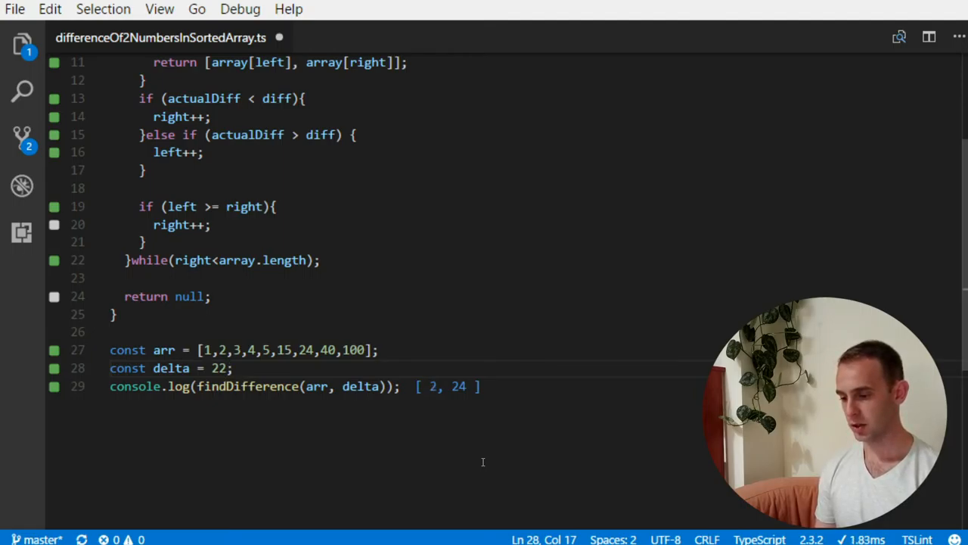
{"action": "type", "text": "3"}
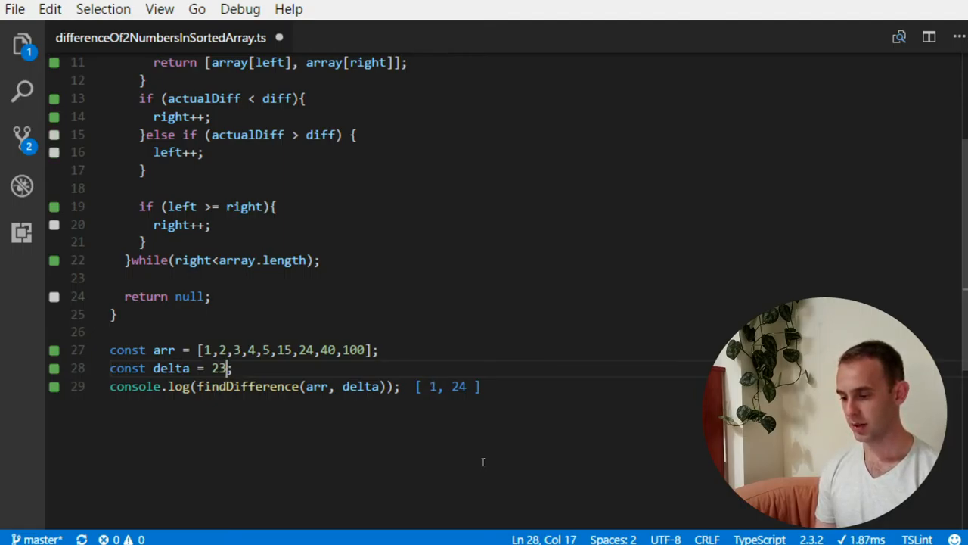
{"action": "type", "text": "4"}
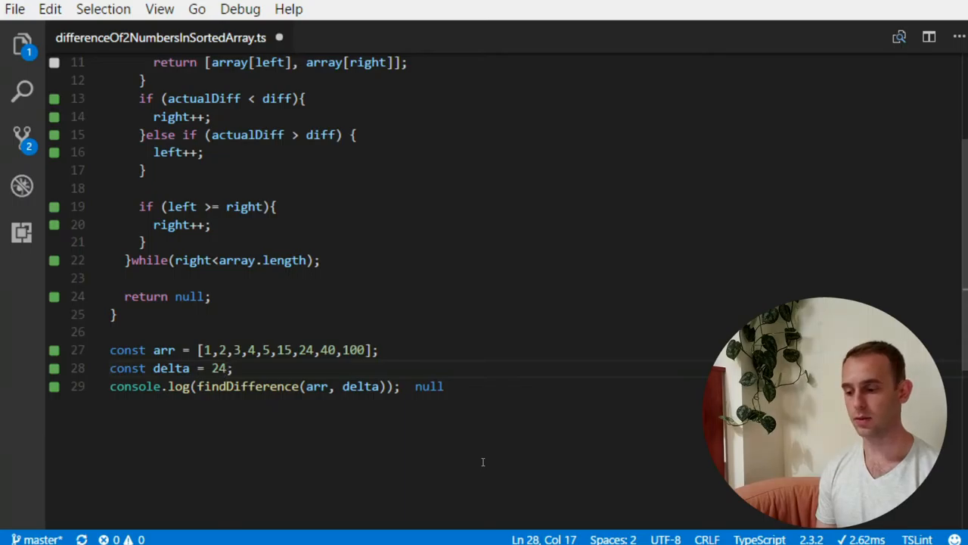
{"action": "type", "text": "5"}
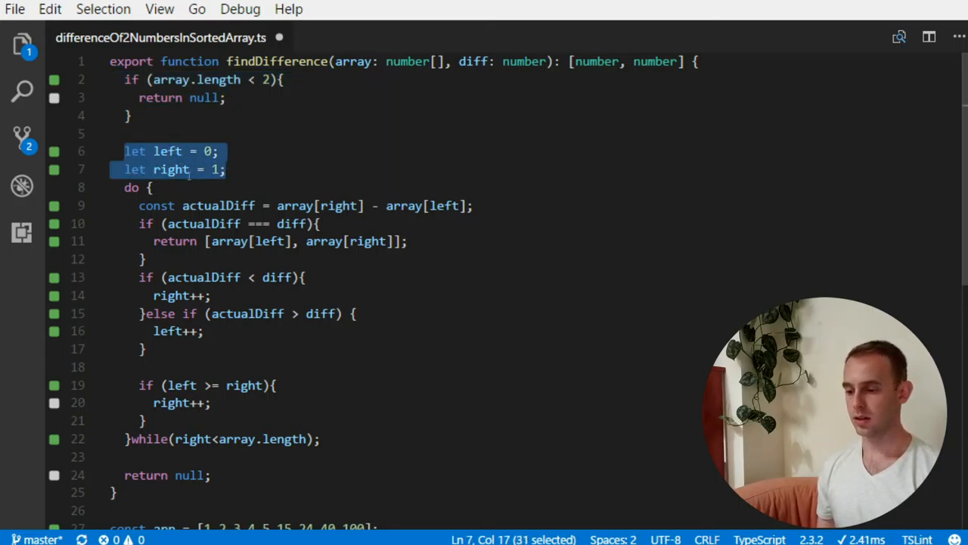
{"action": "scroll", "scroll_direction": "down", "scroll_amount": 3}
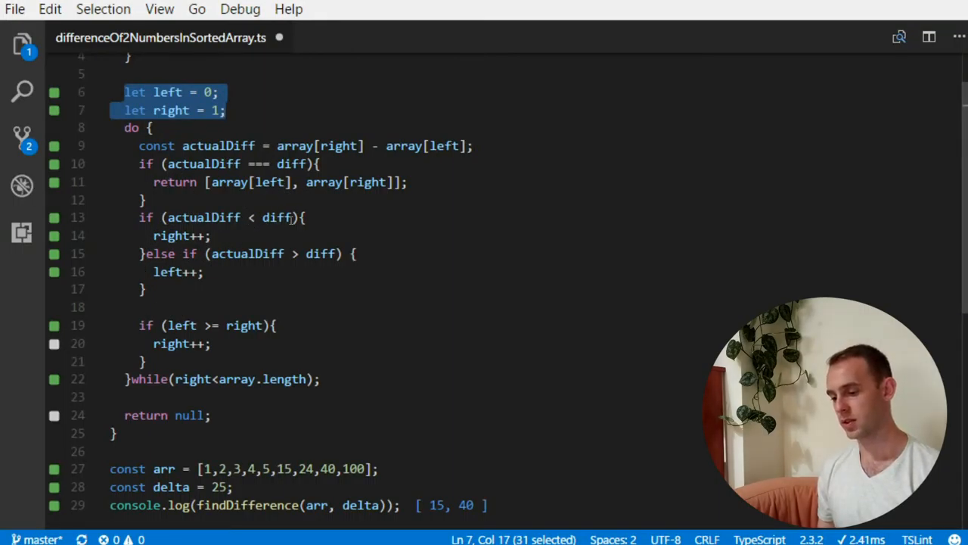
{"action": "mouse_move", "coordinate": [254, 235]}
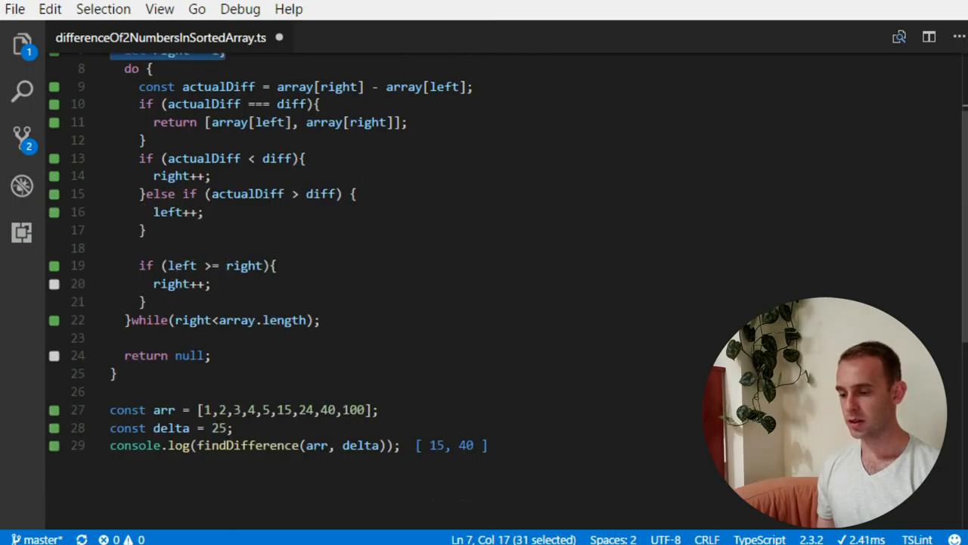
{"action": "double_click", "coordinate": [167, 212]}
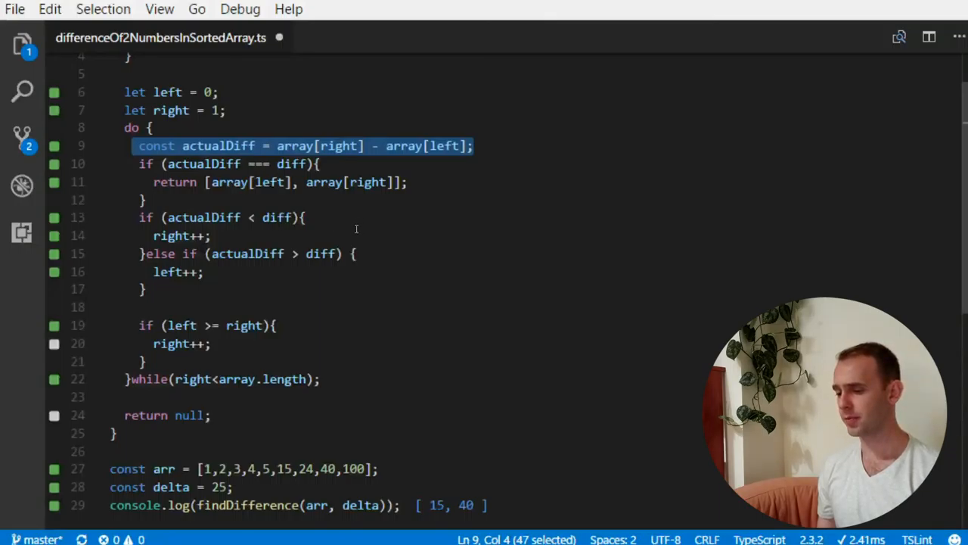
{"action": "mouse_move", "coordinate": [280, 275]}
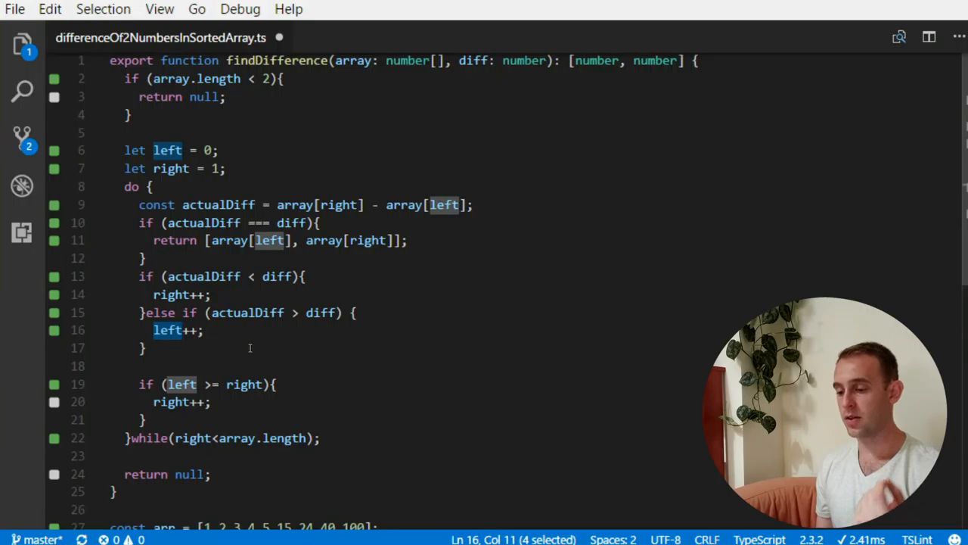
{"action": "mouse_move", "coordinate": [274, 363]}
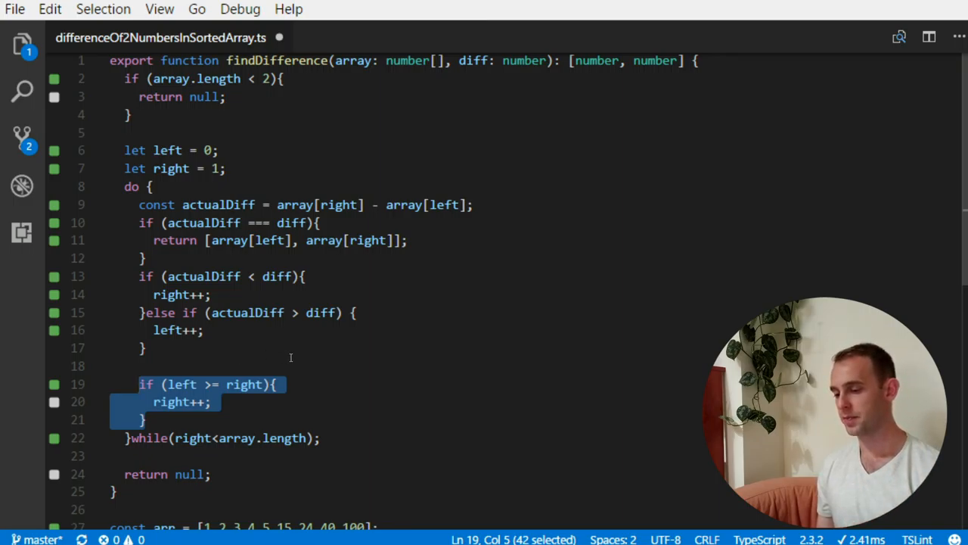
{"action": "scroll", "scroll_direction": "down", "scroll_amount": 3}
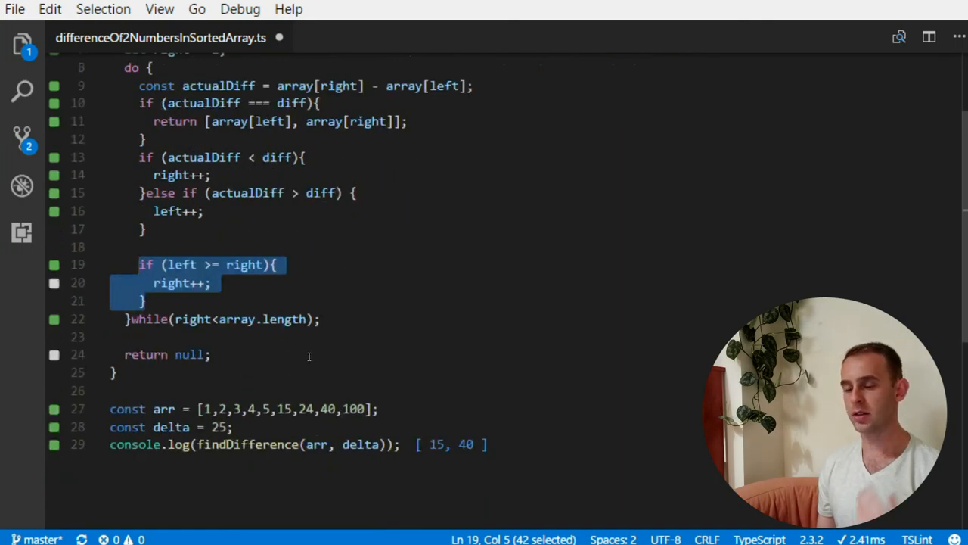